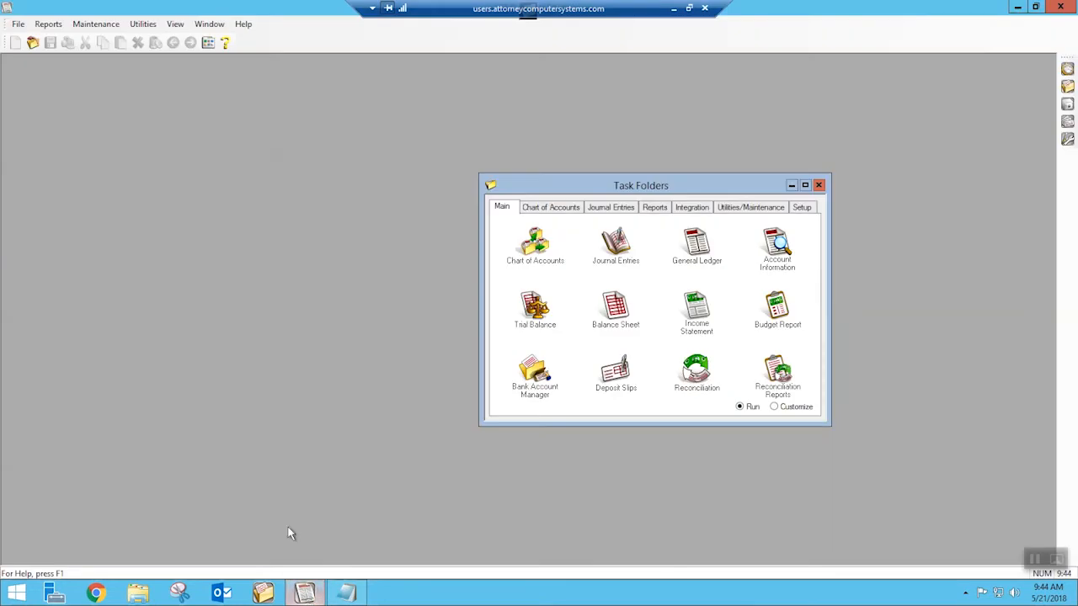
# - Open Journal Report from the Reports task folder and show its Account tab
pyautogui.click(696, 373)
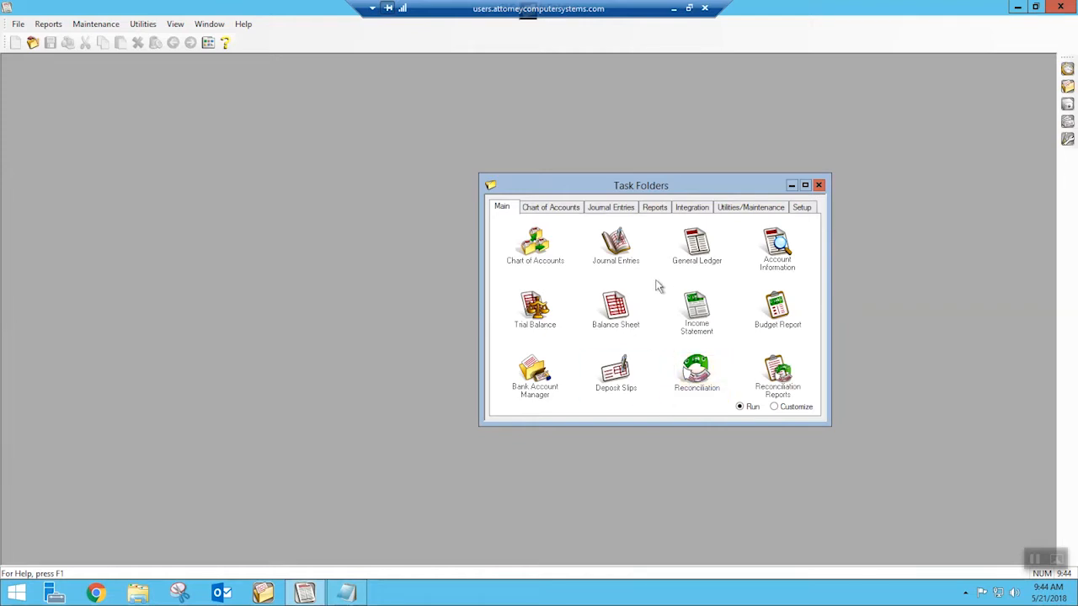
pyautogui.moveTo(654, 270)
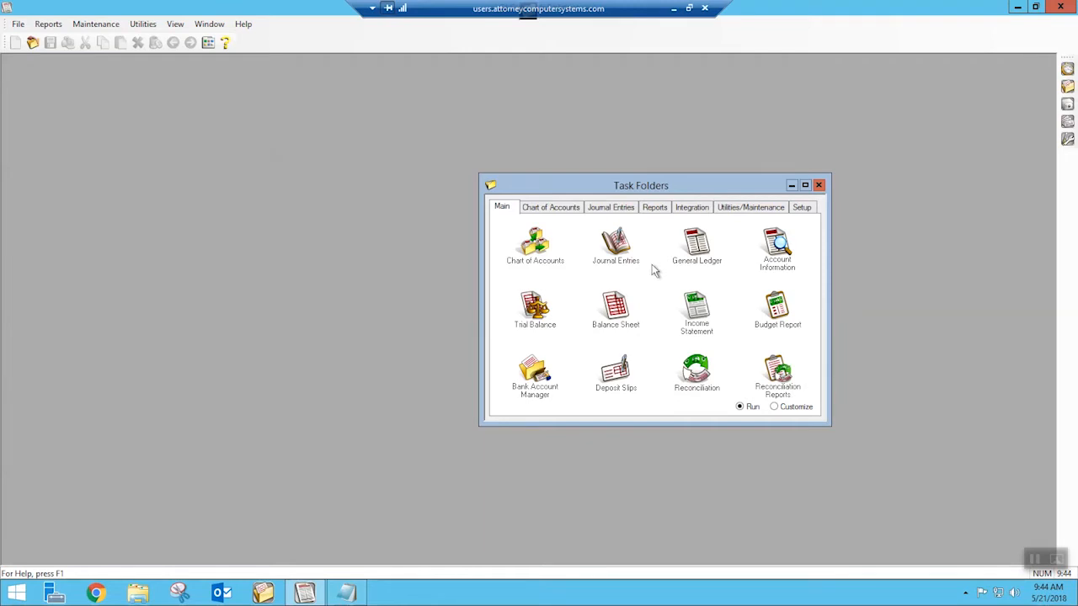
pyautogui.moveTo(648, 229)
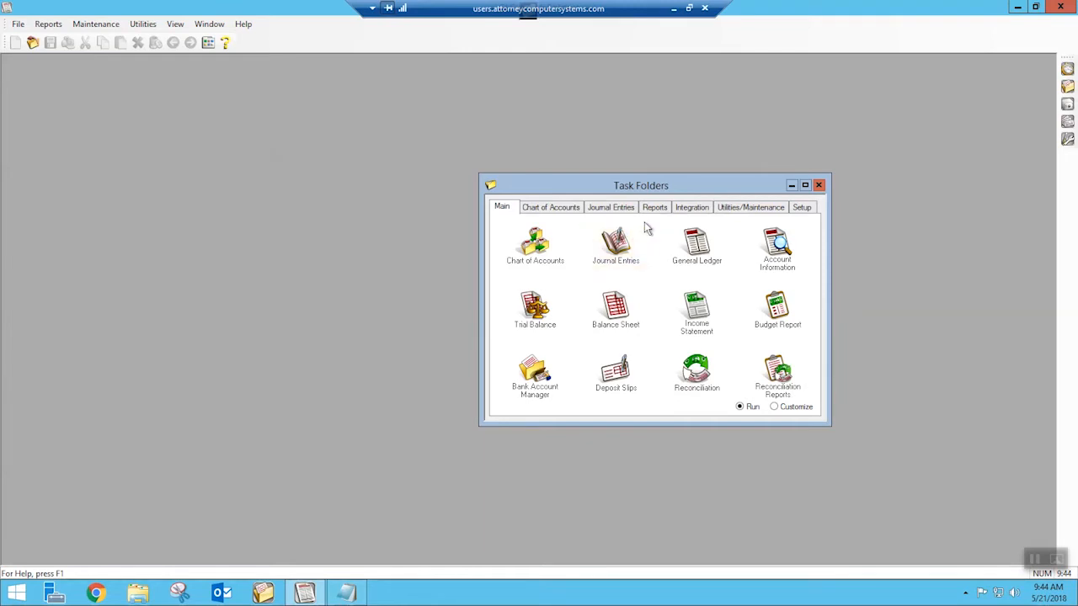
pyautogui.moveTo(655, 207)
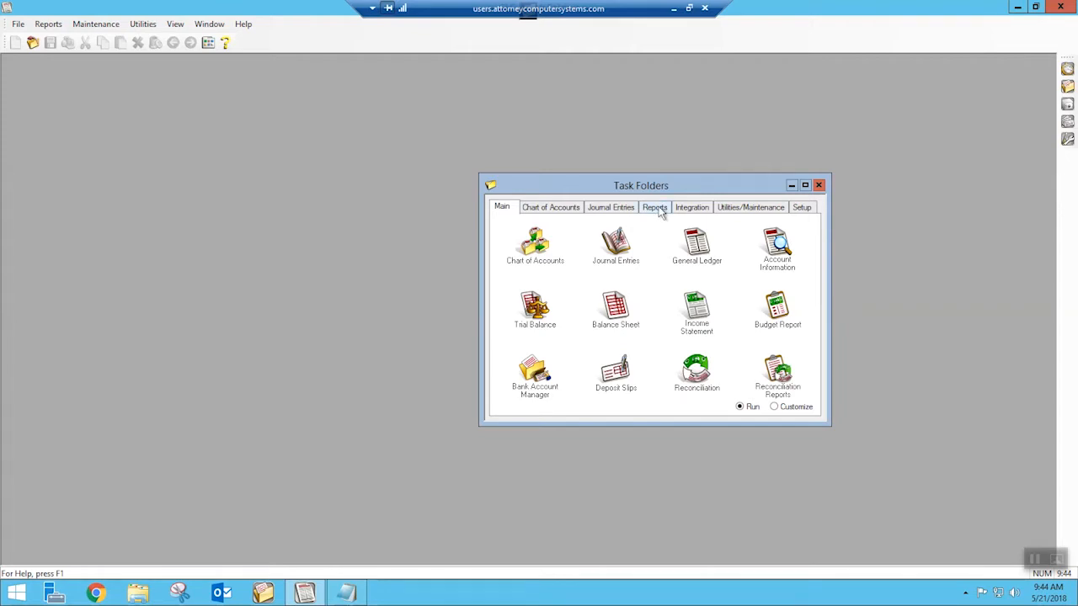
pyautogui.click(654, 208)
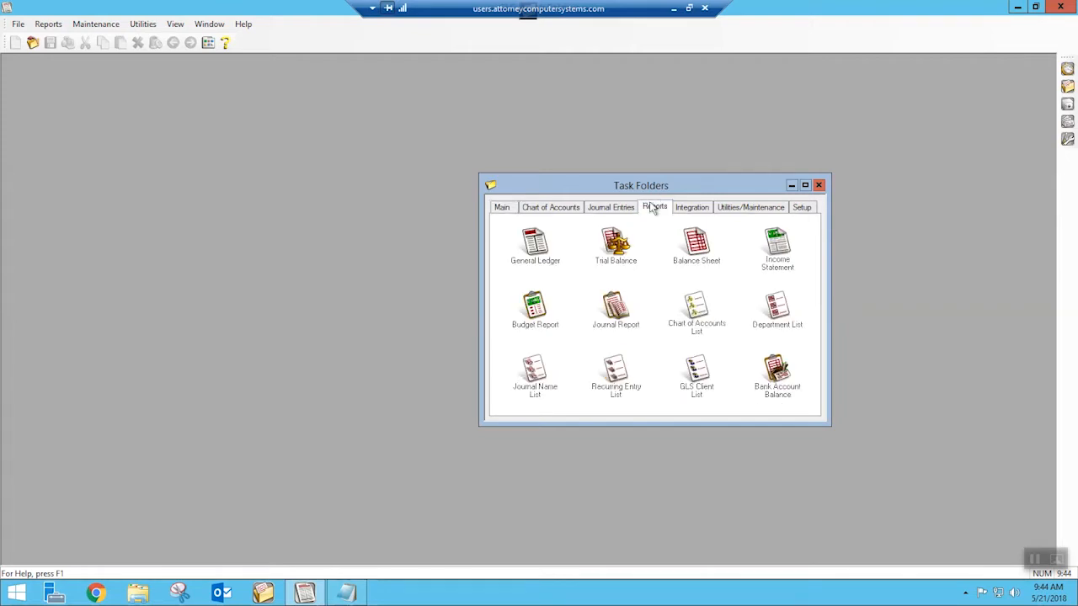
pyautogui.click(616, 311)
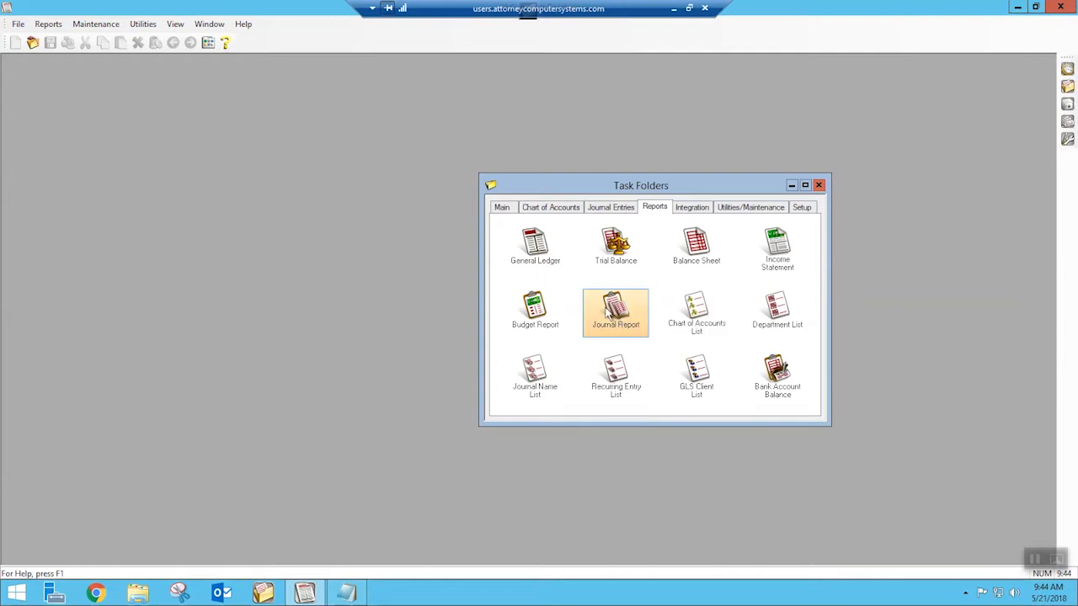
pyautogui.click(616, 309)
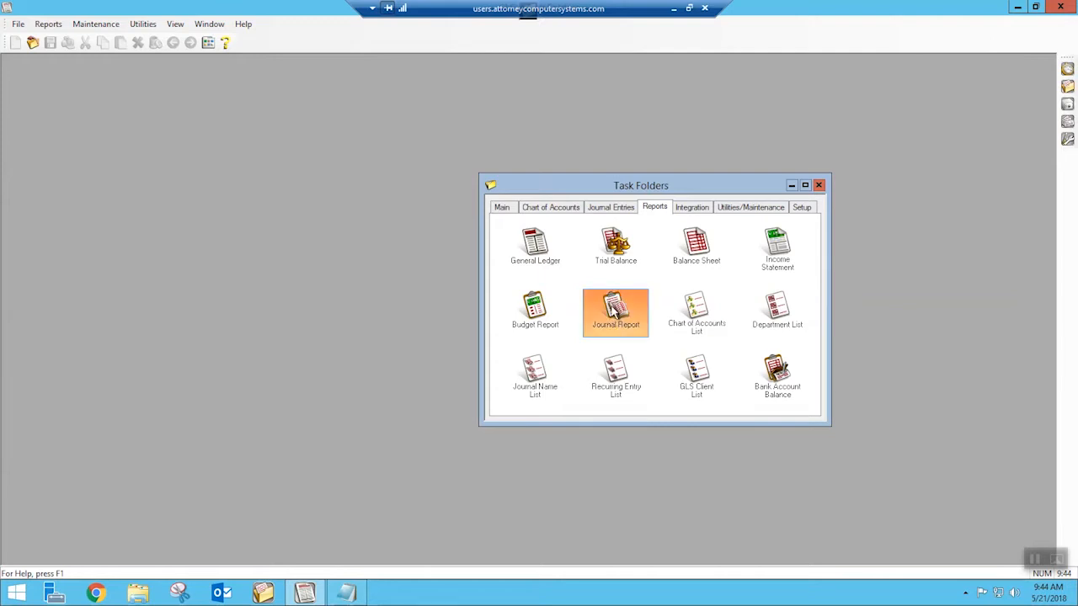
pyautogui.doubleClick(616, 307)
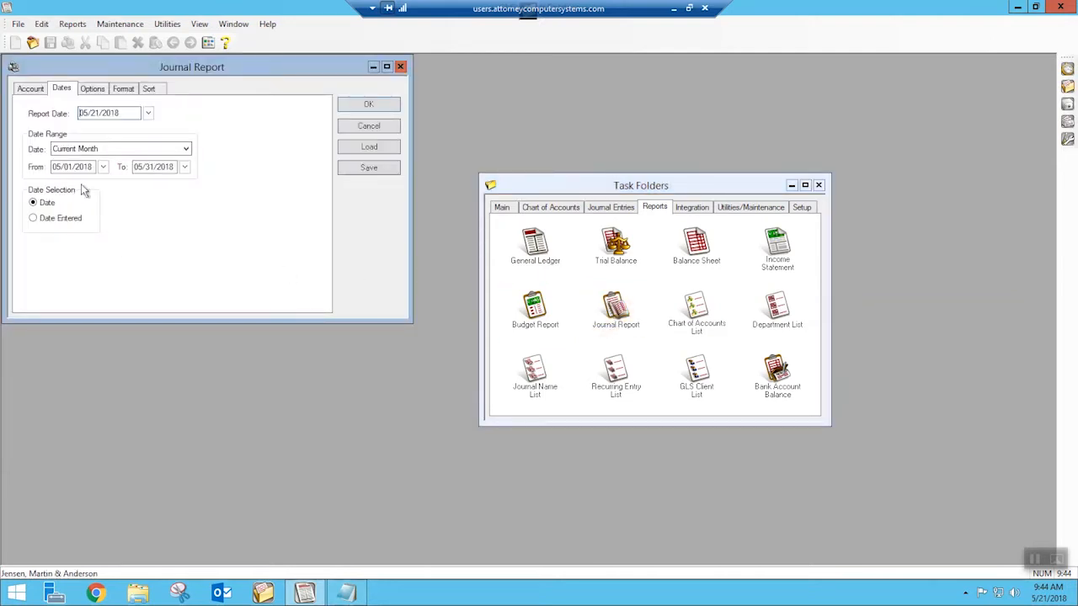
pyautogui.click(28, 87)
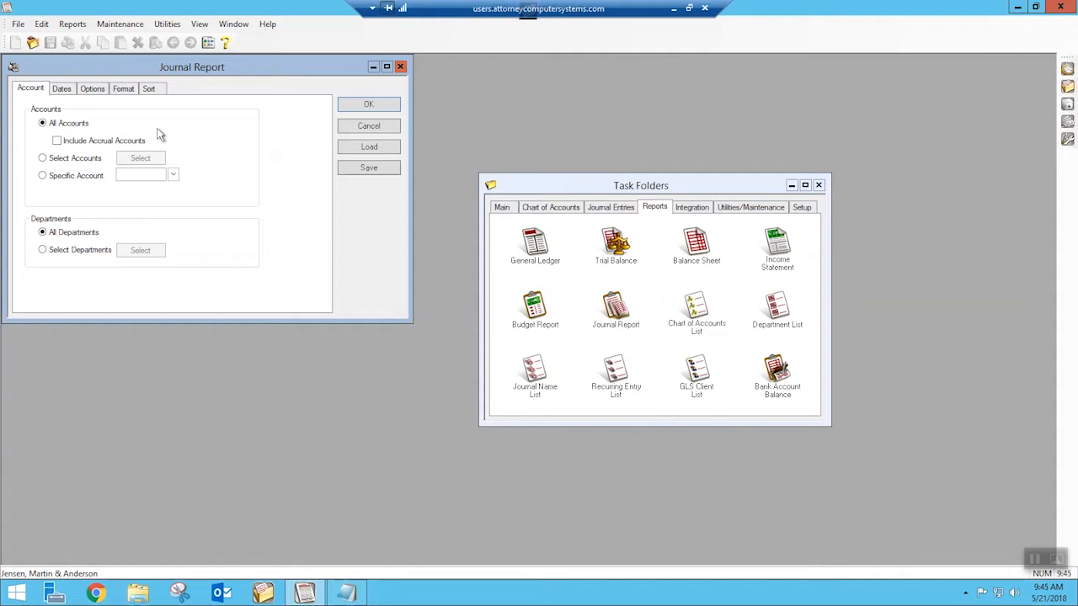
pyautogui.moveTo(67, 123)
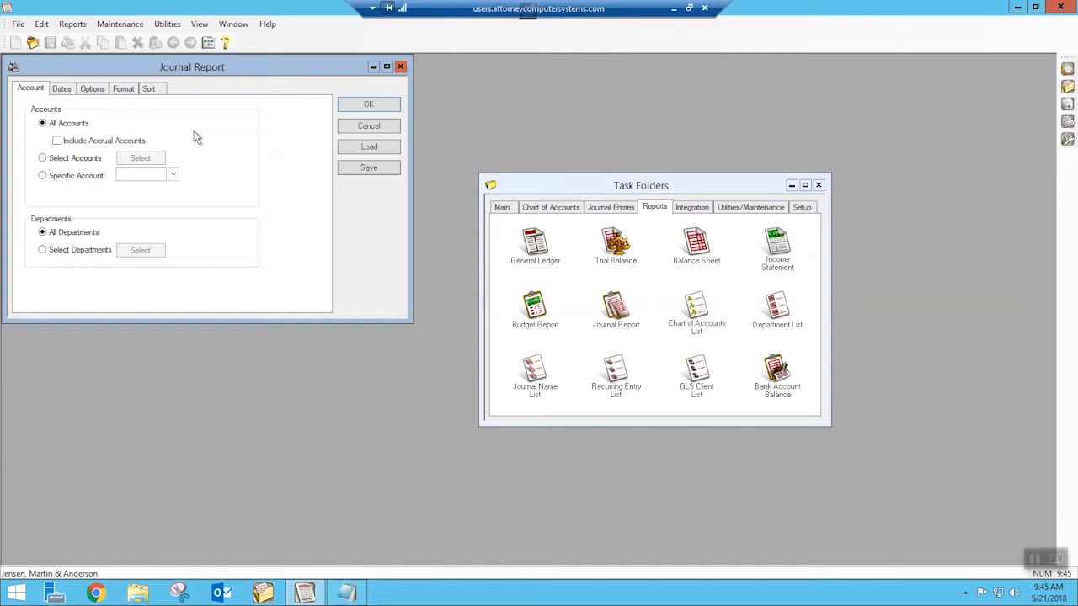
pyautogui.moveTo(182, 140)
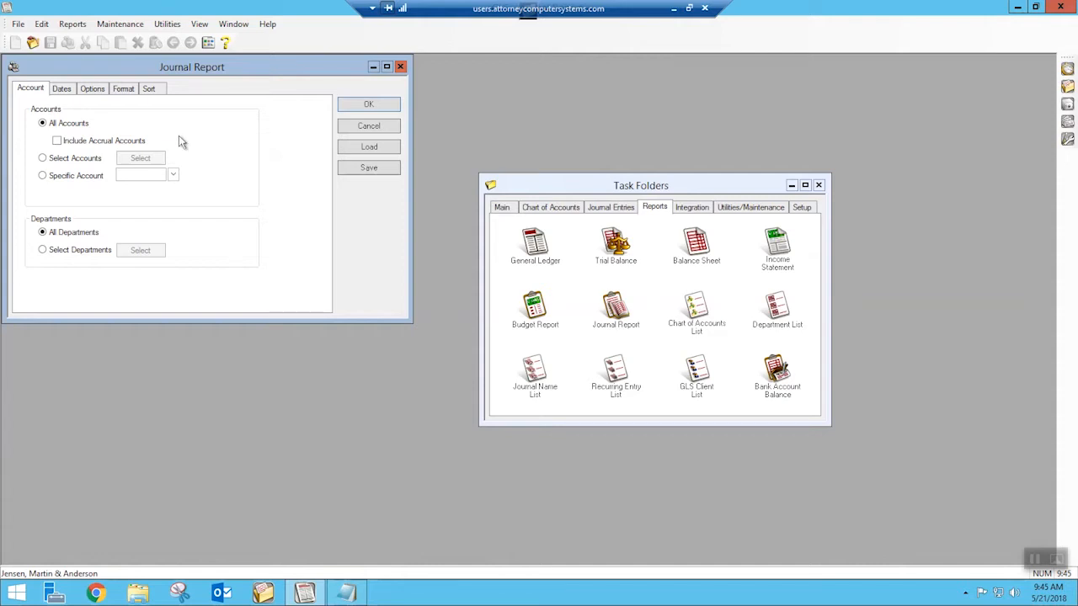
# - Select only the Operating Account, Money Market, Payroll and Petty Cash accounts
pyautogui.click(42, 158)
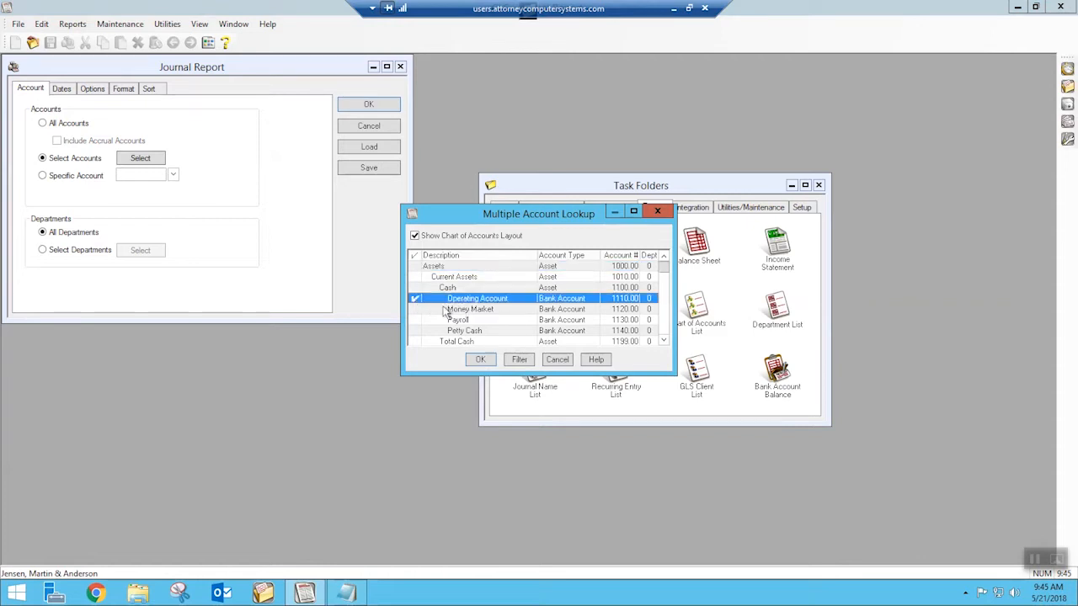
pyautogui.moveTo(467, 314)
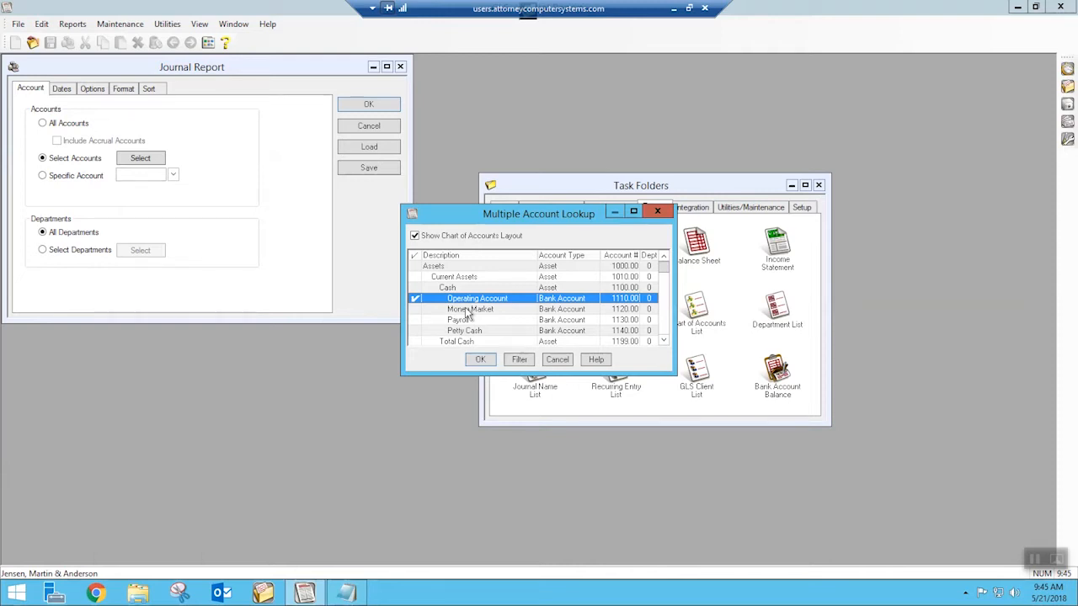
pyautogui.click(415, 320)
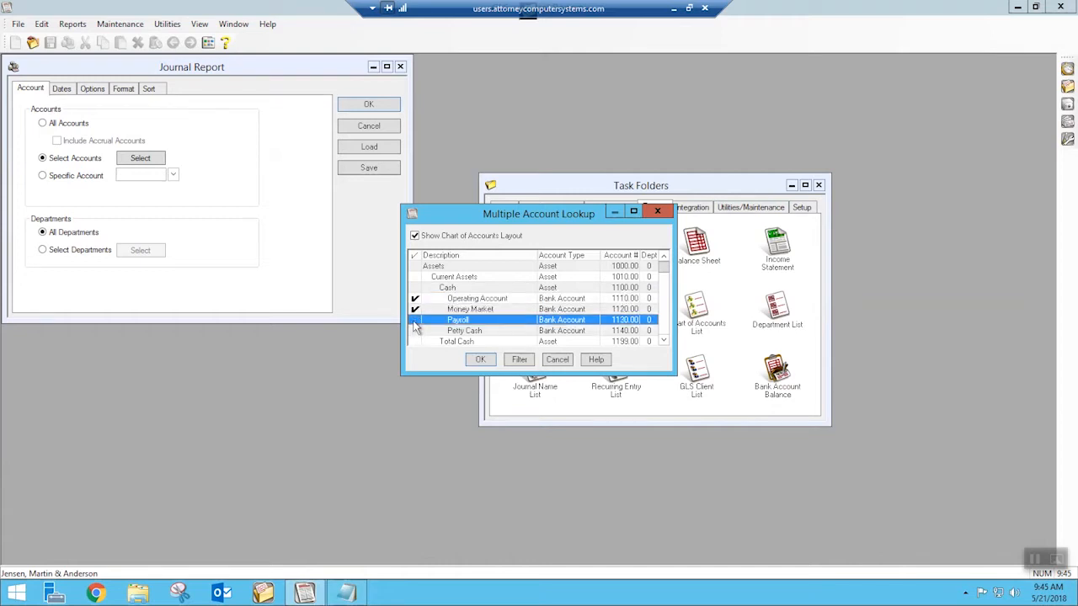
pyautogui.click(414, 330)
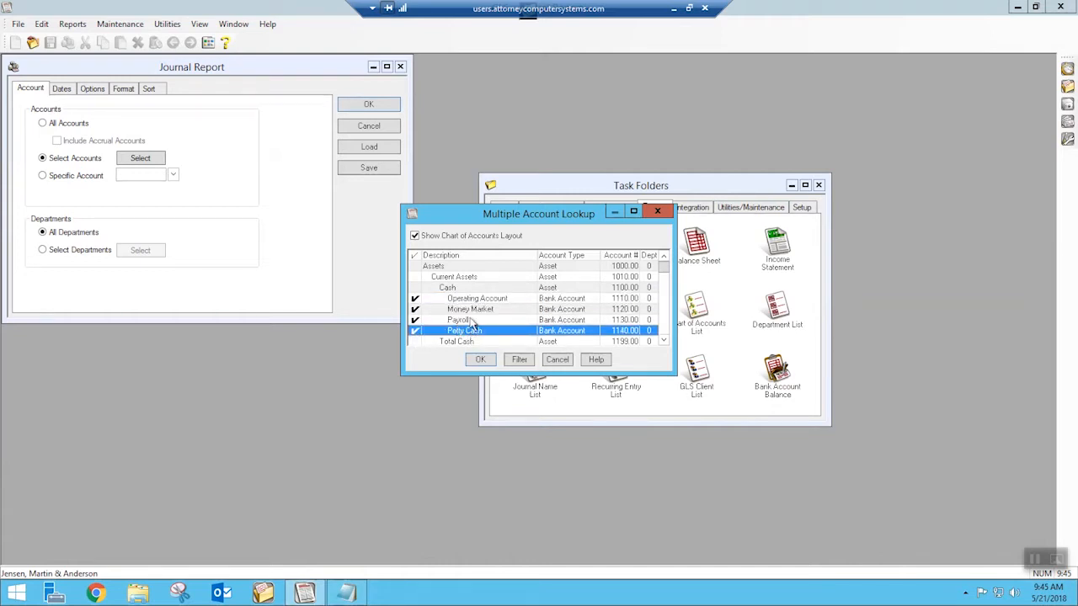
pyautogui.moveTo(459, 300)
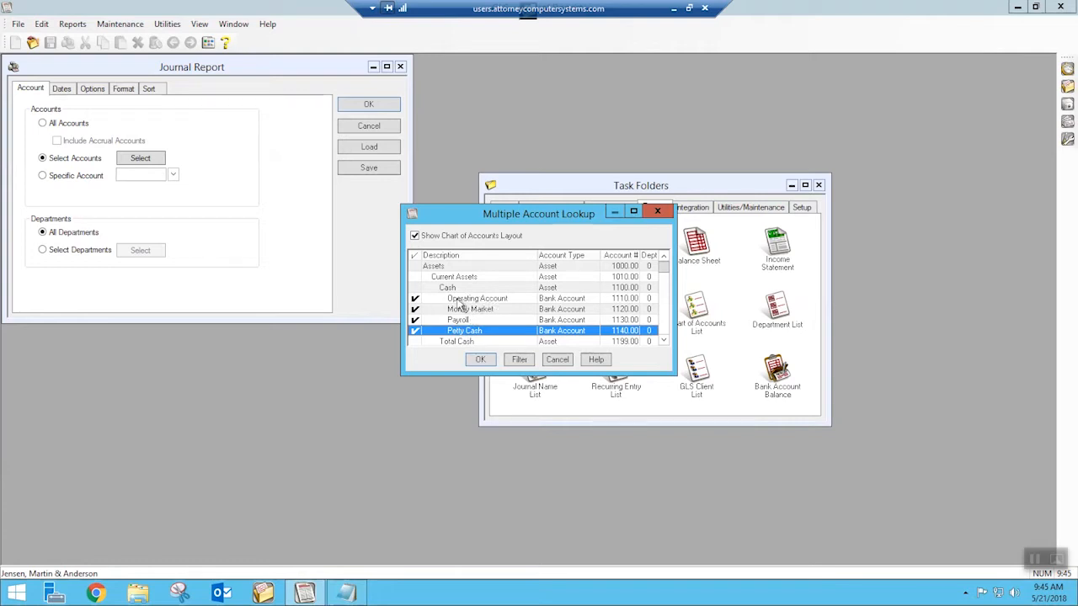
pyautogui.moveTo(483, 309)
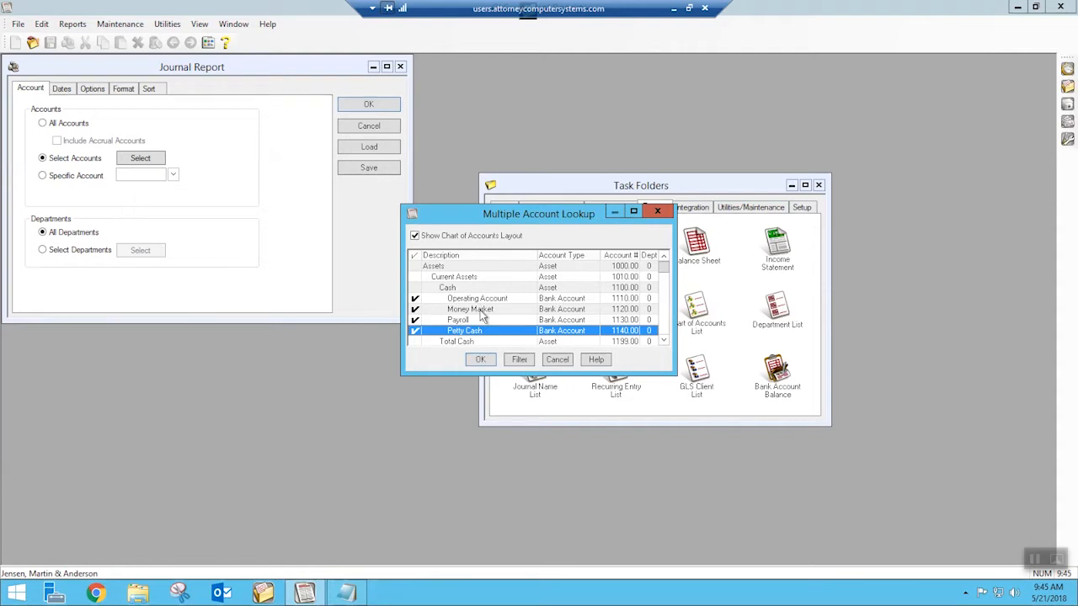
pyautogui.moveTo(463, 320)
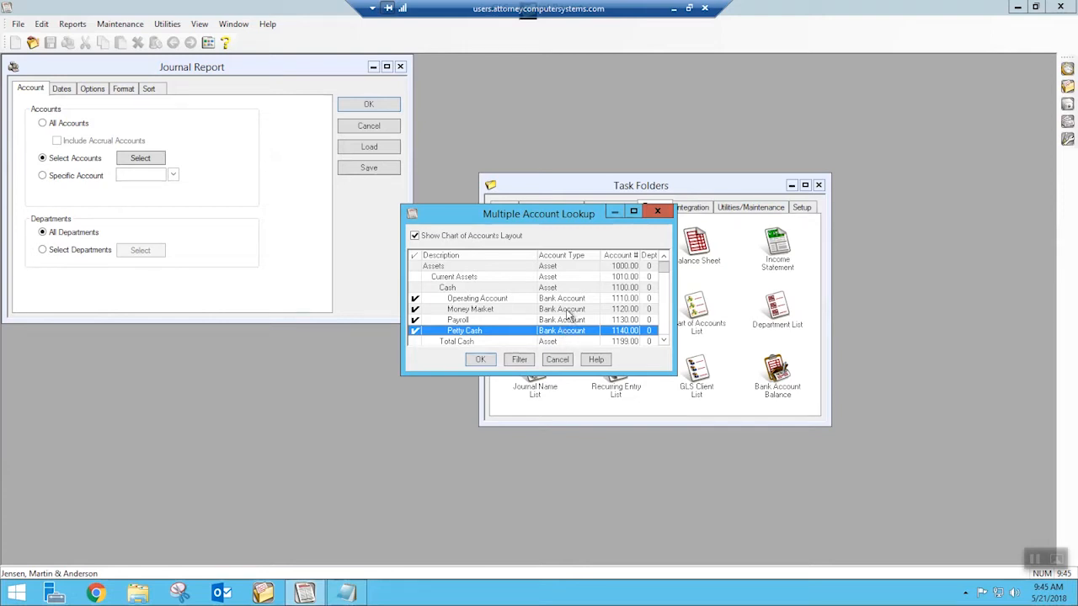
pyautogui.click(480, 358)
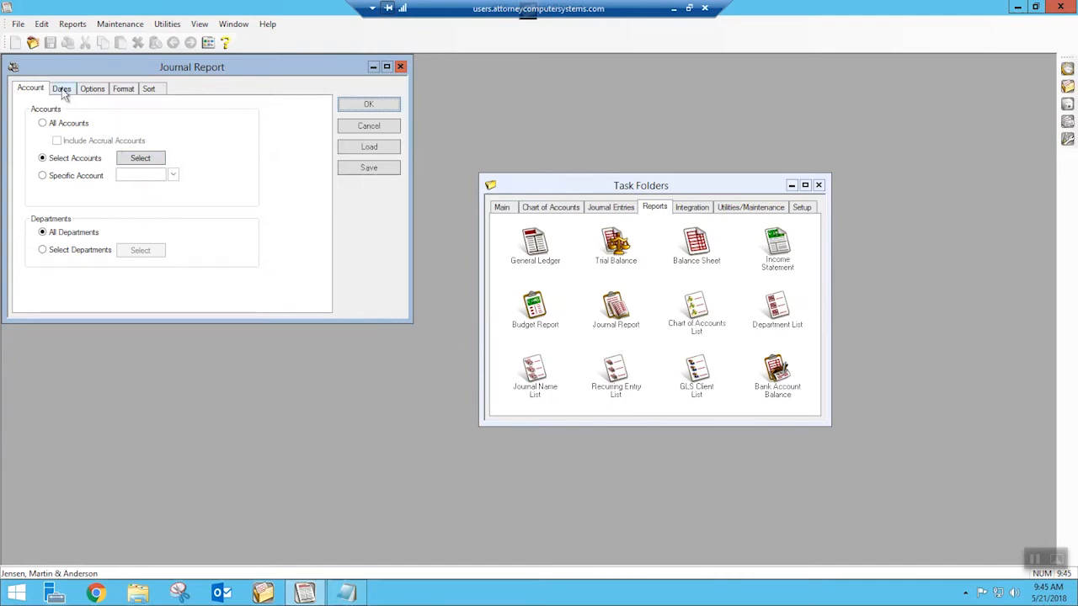
# - Set the Journal Report Date Range to All
pyautogui.click(61, 88)
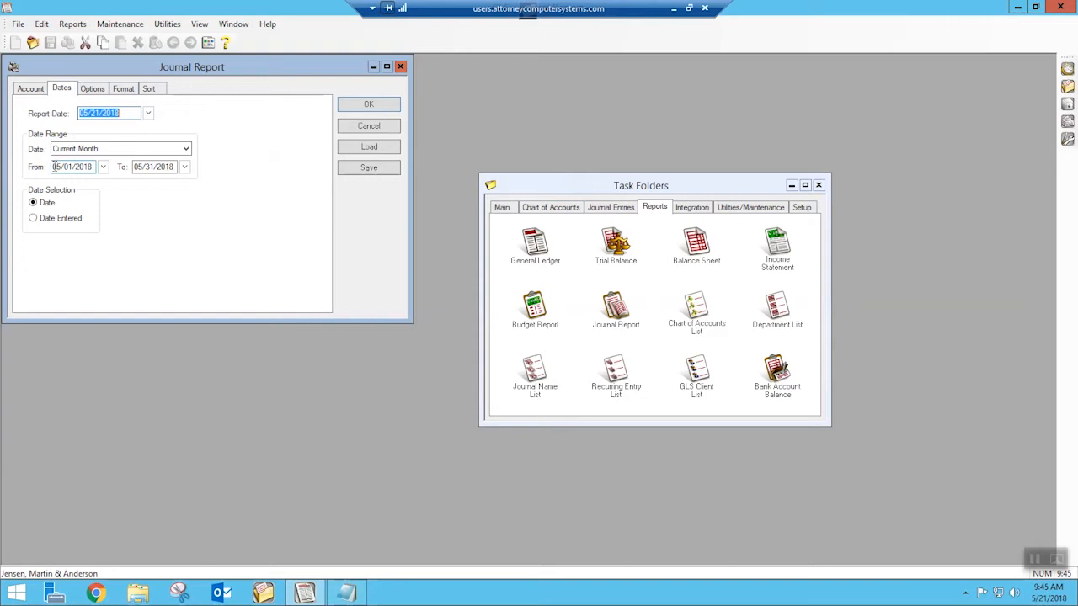
pyautogui.moveTo(167, 197)
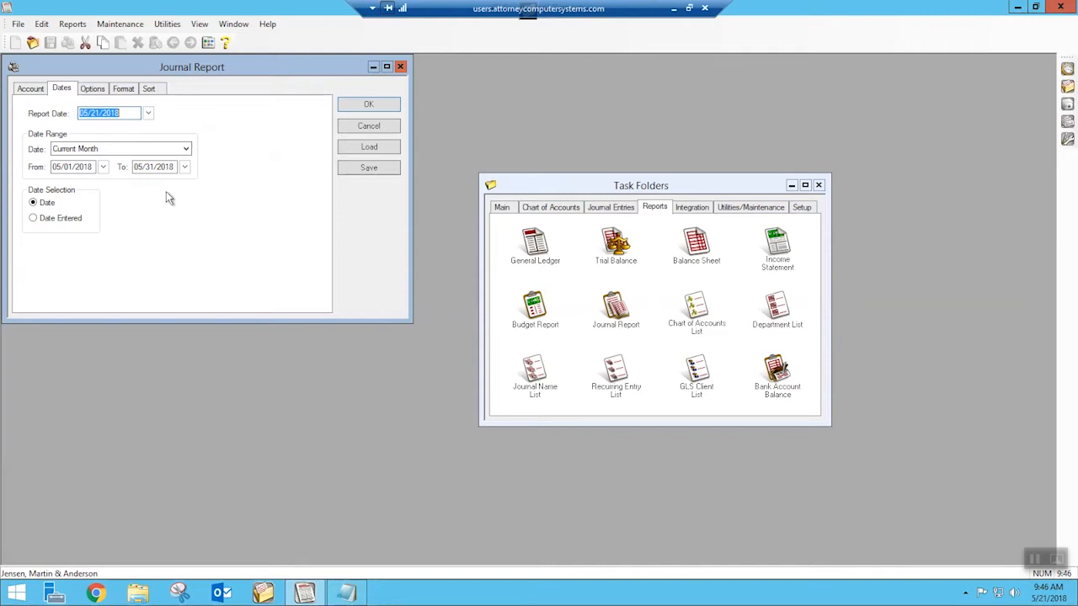
pyautogui.click(186, 149)
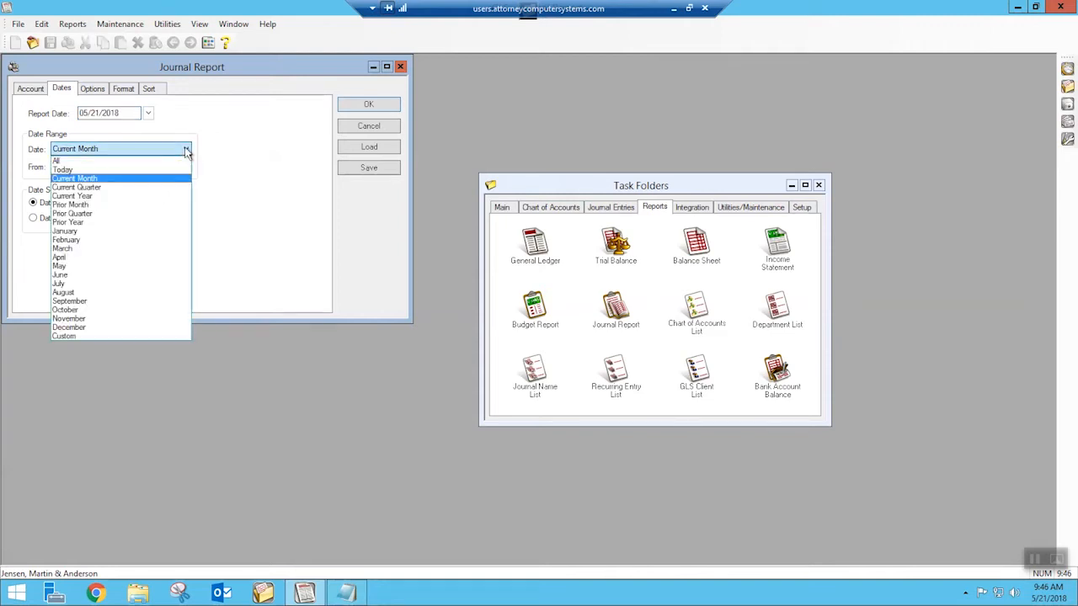
pyautogui.moveTo(57, 161)
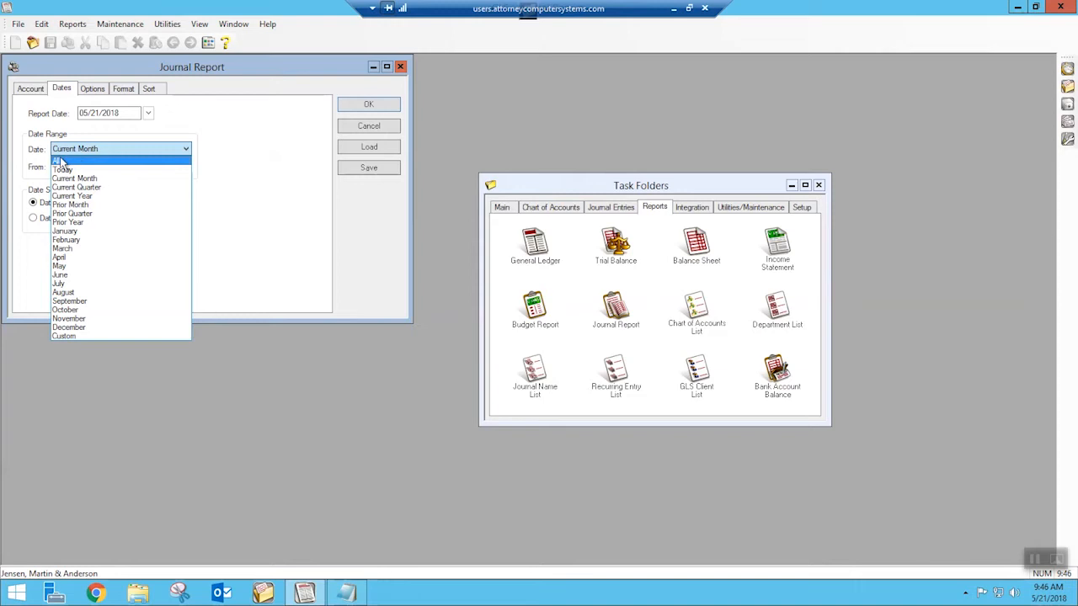
pyautogui.click(57, 160)
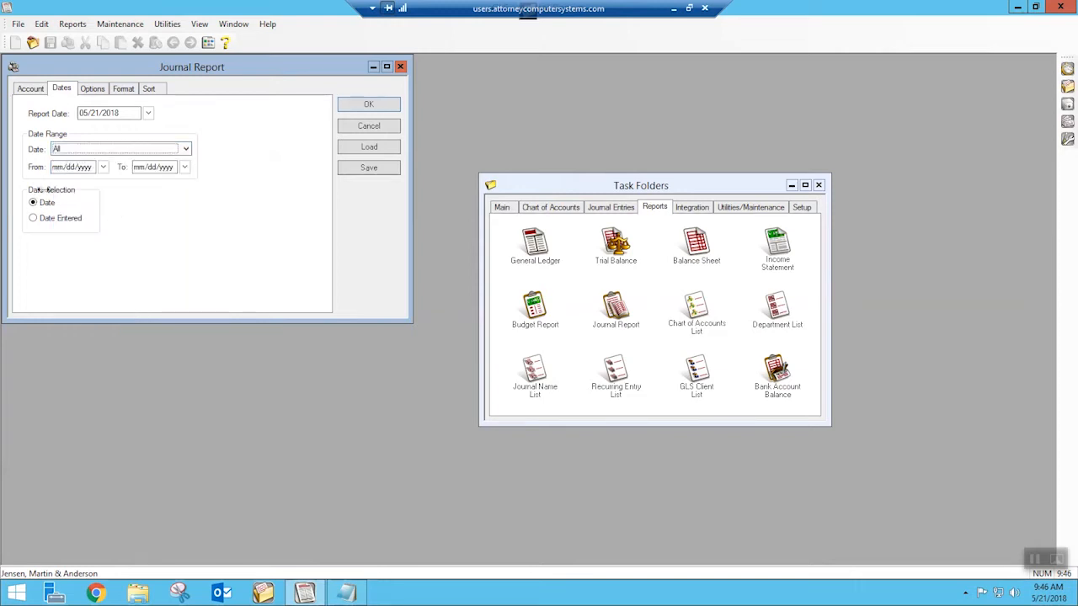
pyautogui.moveTo(69, 187)
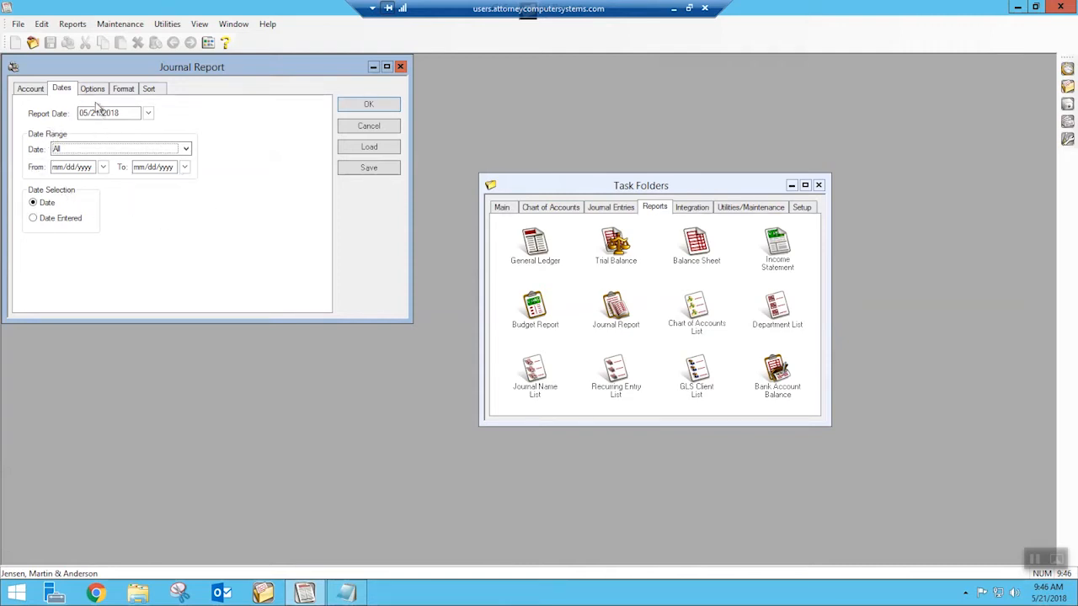
pyautogui.click(93, 88)
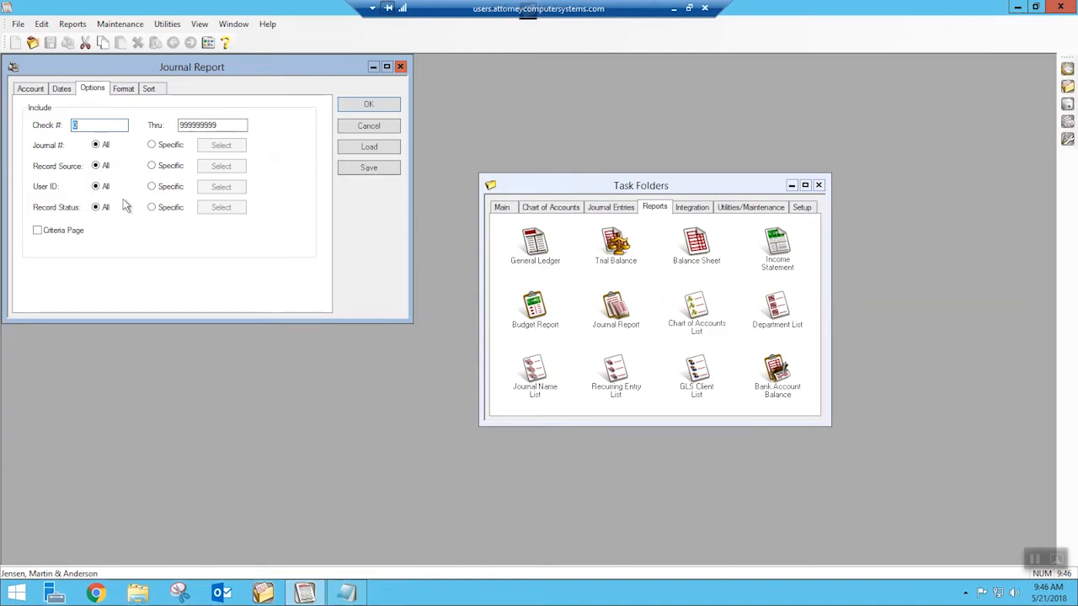
pyautogui.moveTo(4, 217)
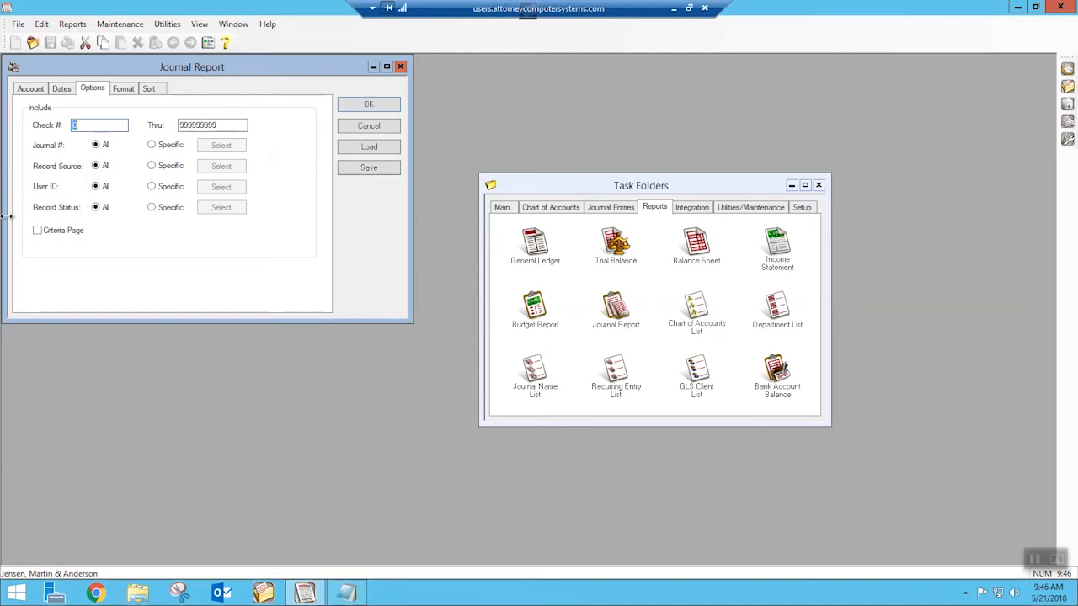
pyautogui.moveTo(109, 226)
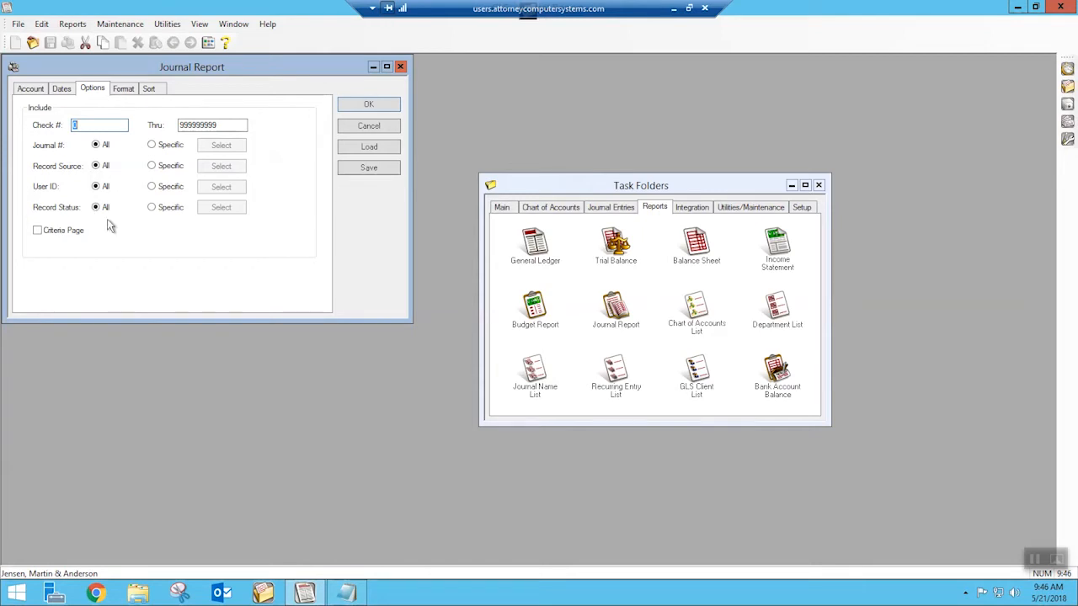
pyautogui.moveTo(155, 219)
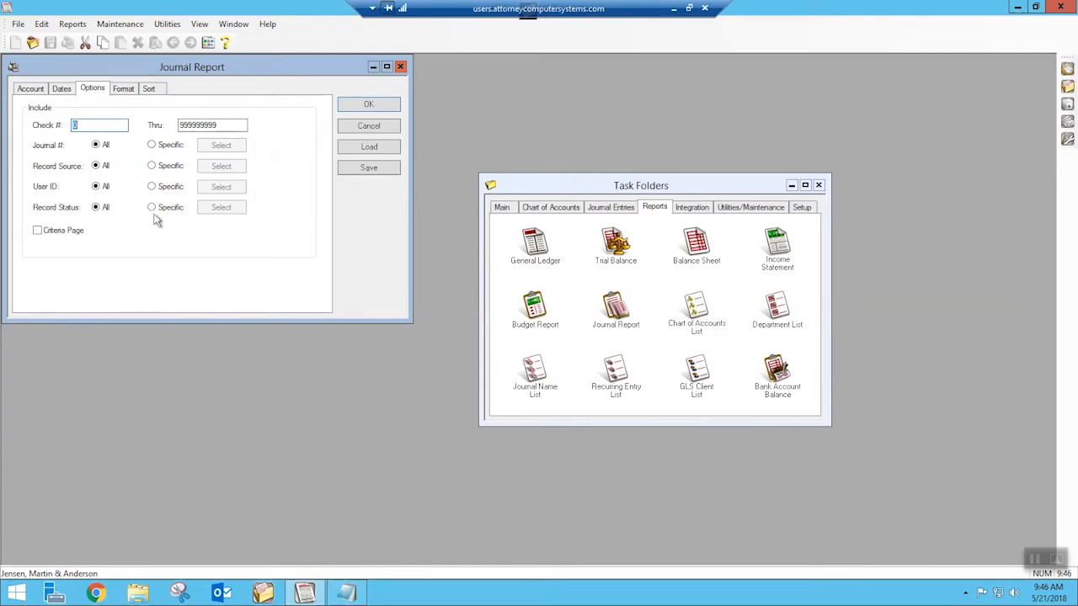
# - Set Record Status to Specific with only Outstanding checked
pyautogui.click(152, 207)
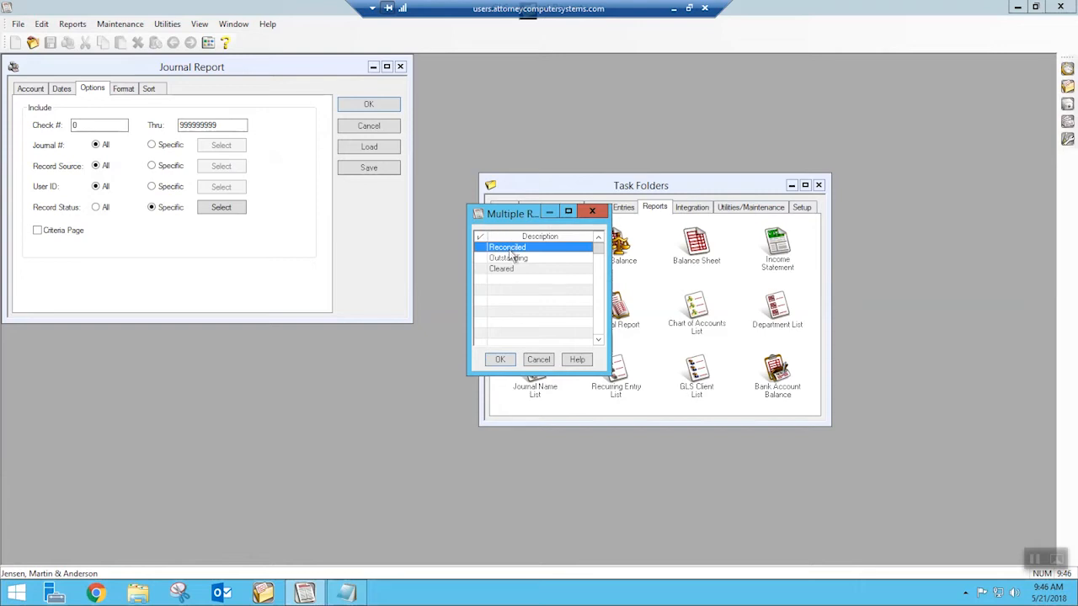
pyautogui.click(509, 258)
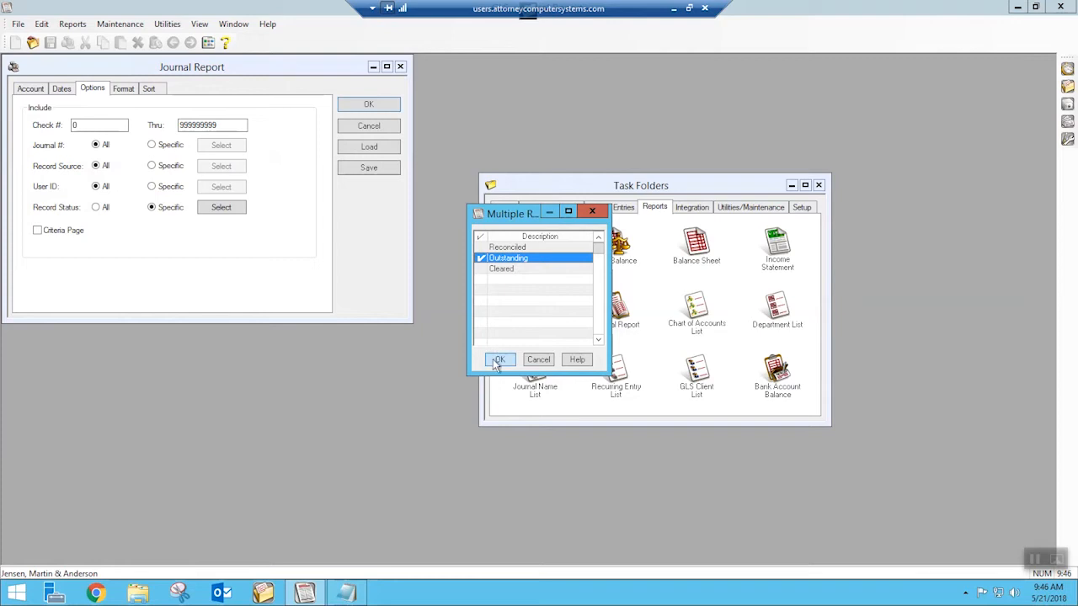
pyautogui.click(498, 359)
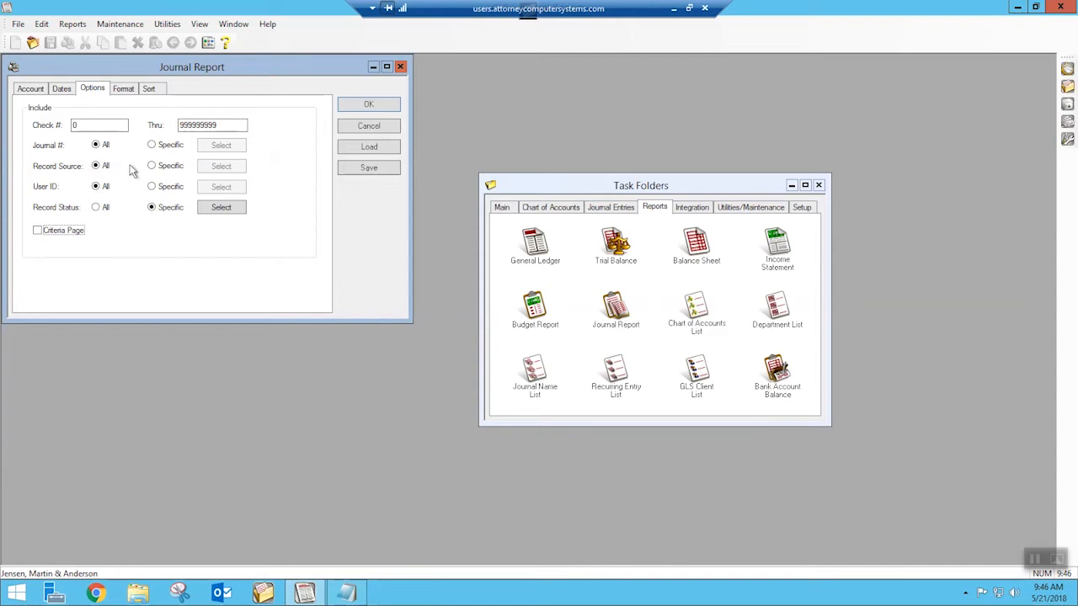
pyautogui.moveTo(118, 158)
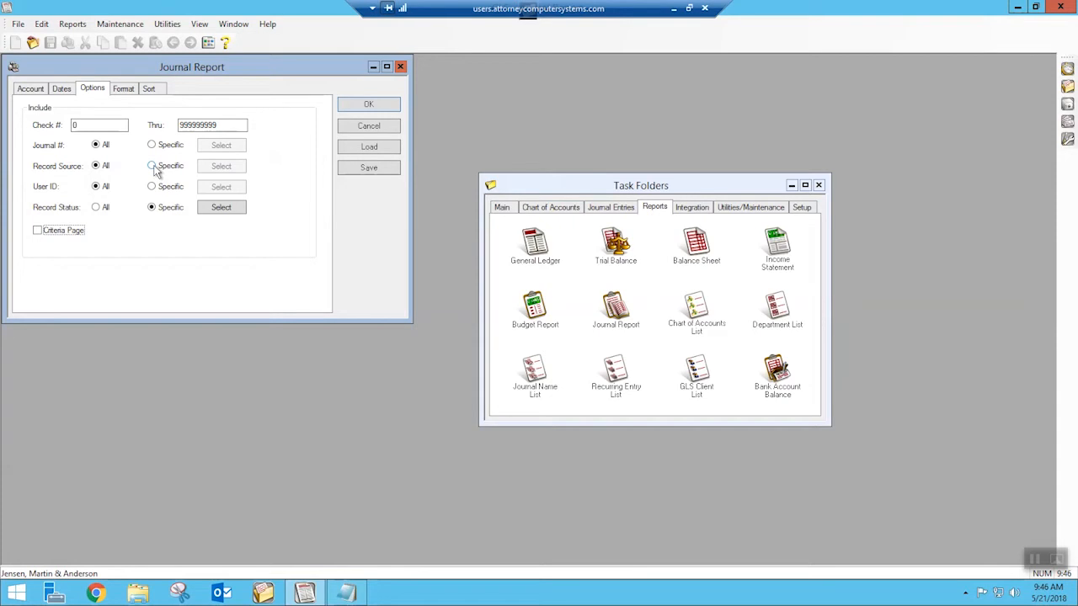
pyautogui.click(151, 165)
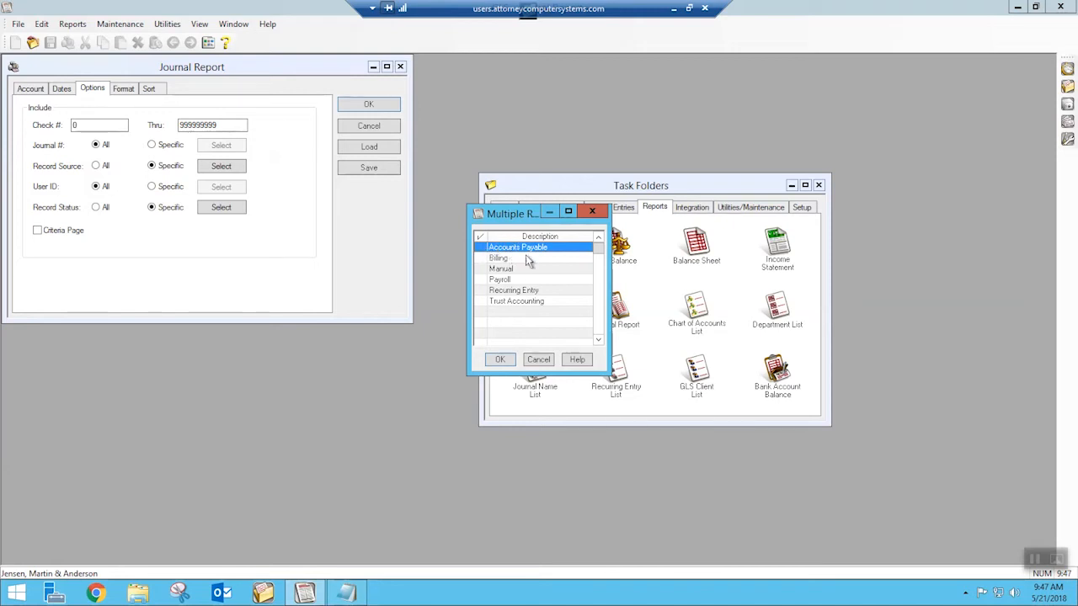
pyautogui.moveTo(538, 359)
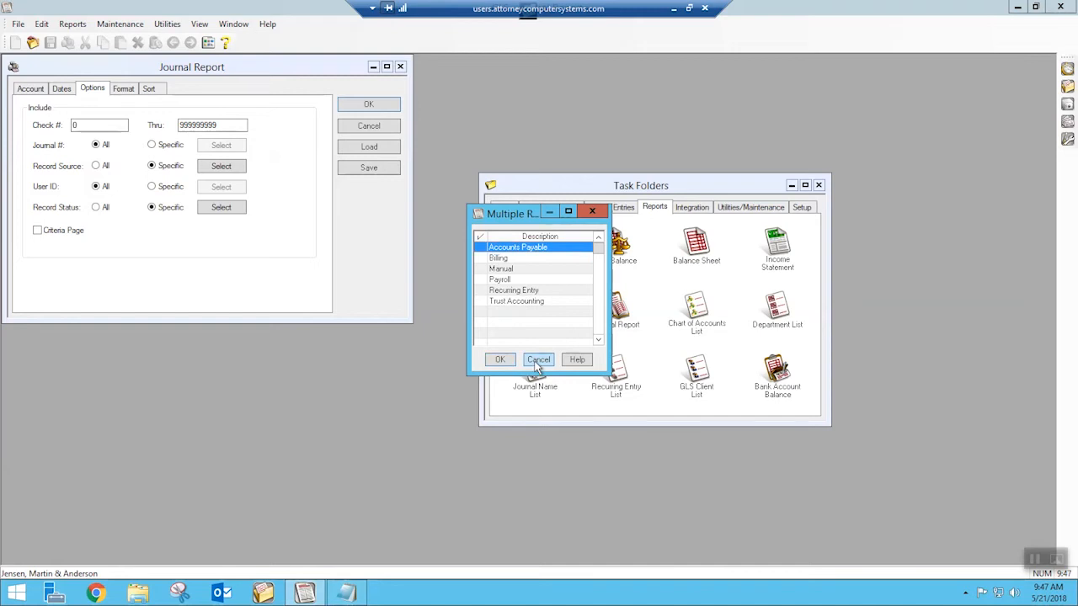
pyautogui.click(538, 359)
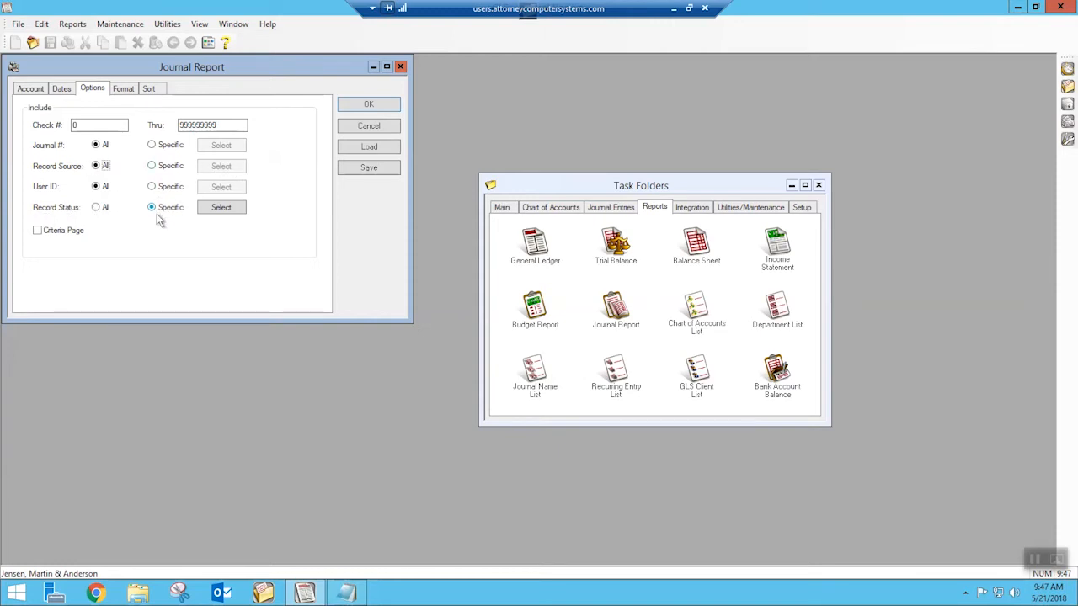
# - On the Format tab, check the User ID and Date Entered columns
pyautogui.click(125, 88)
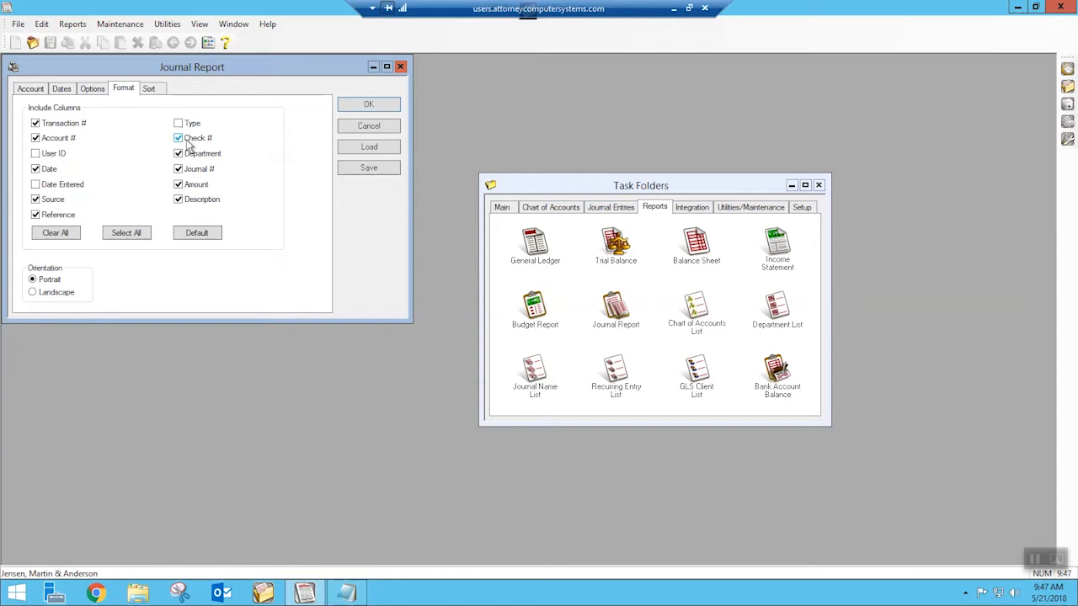
pyautogui.click(179, 153)
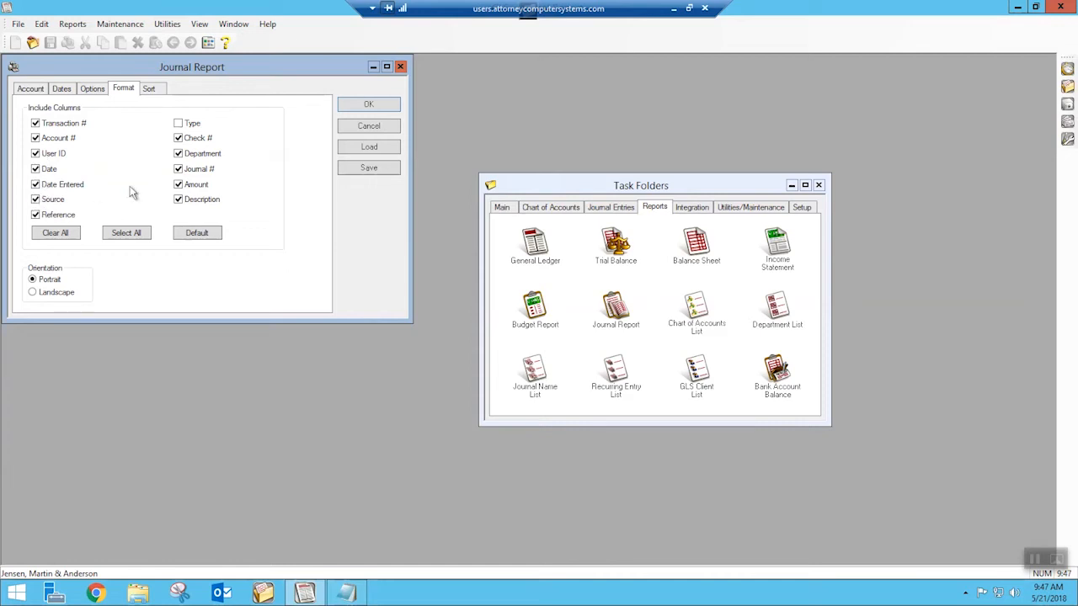
pyautogui.moveTo(163, 224)
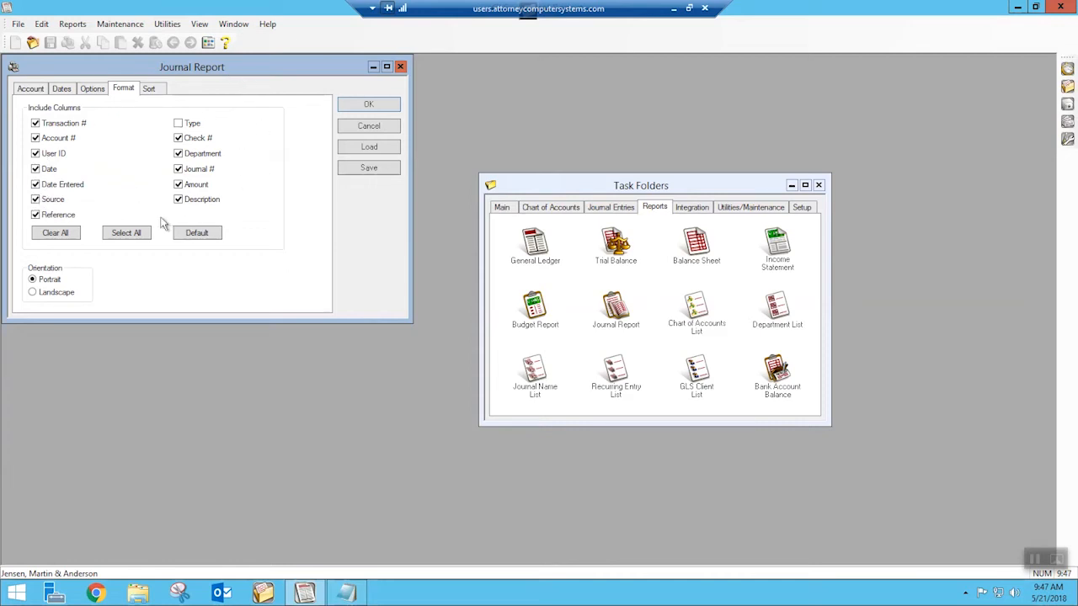
pyautogui.moveTo(132, 196)
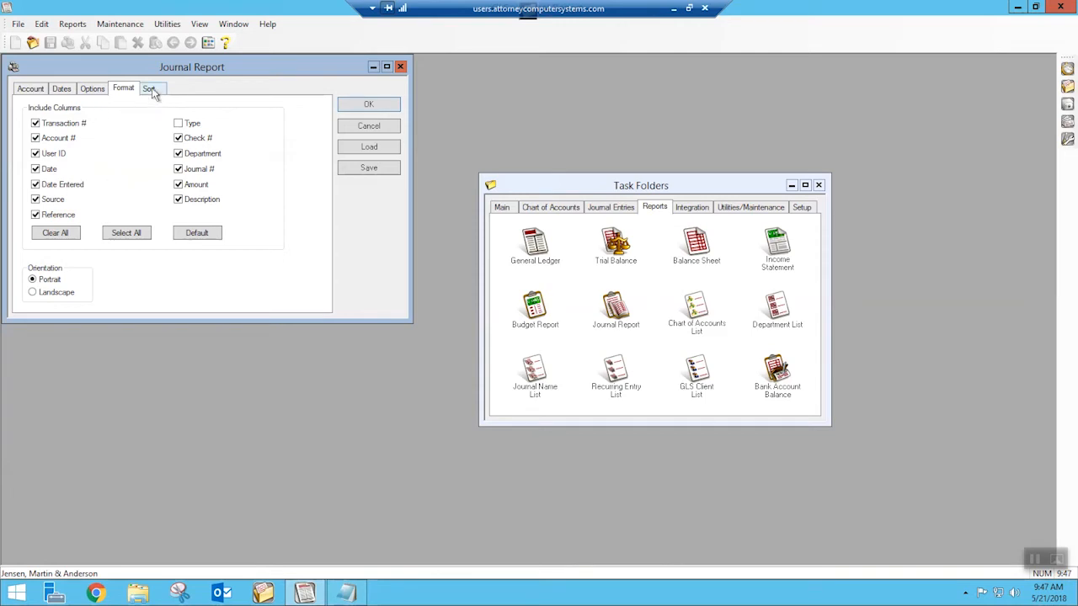
# - Uncheck Subtotal for the Date and Reference sort orders
pyautogui.click(149, 88)
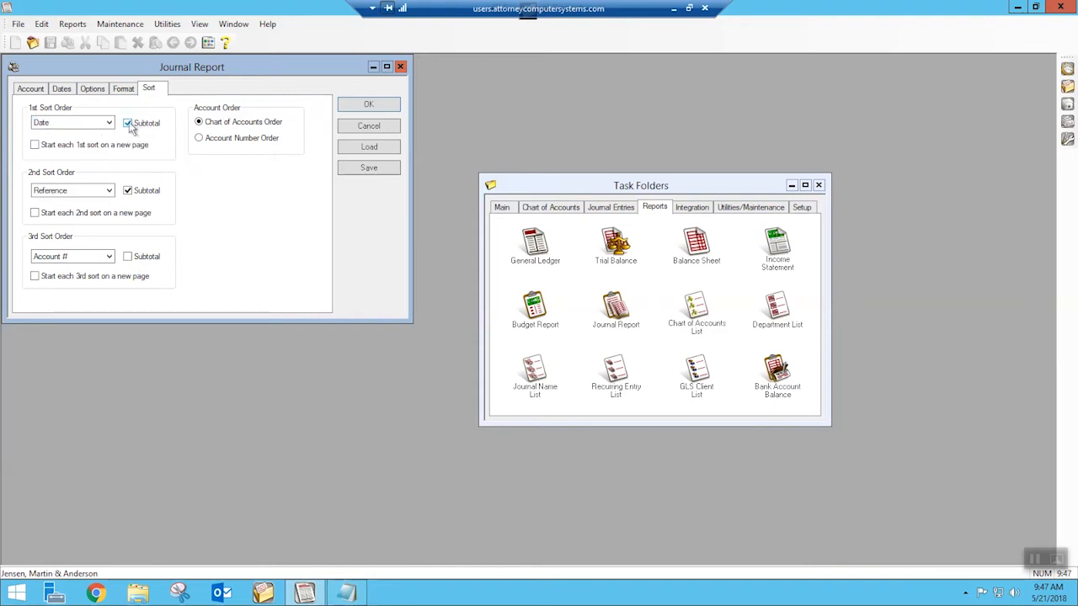
pyautogui.click(128, 123)
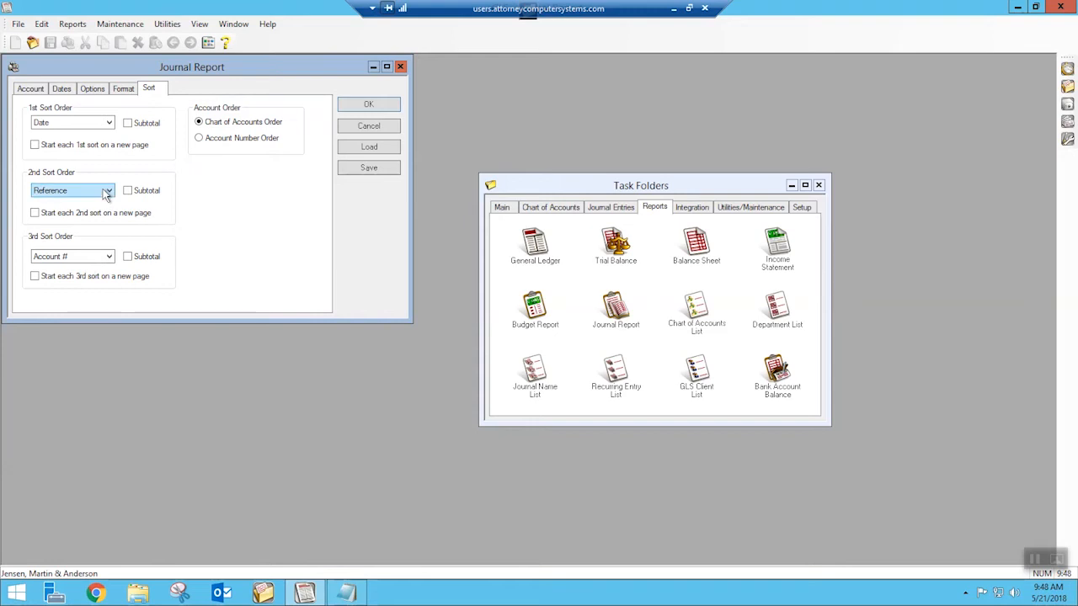
pyautogui.click(106, 191)
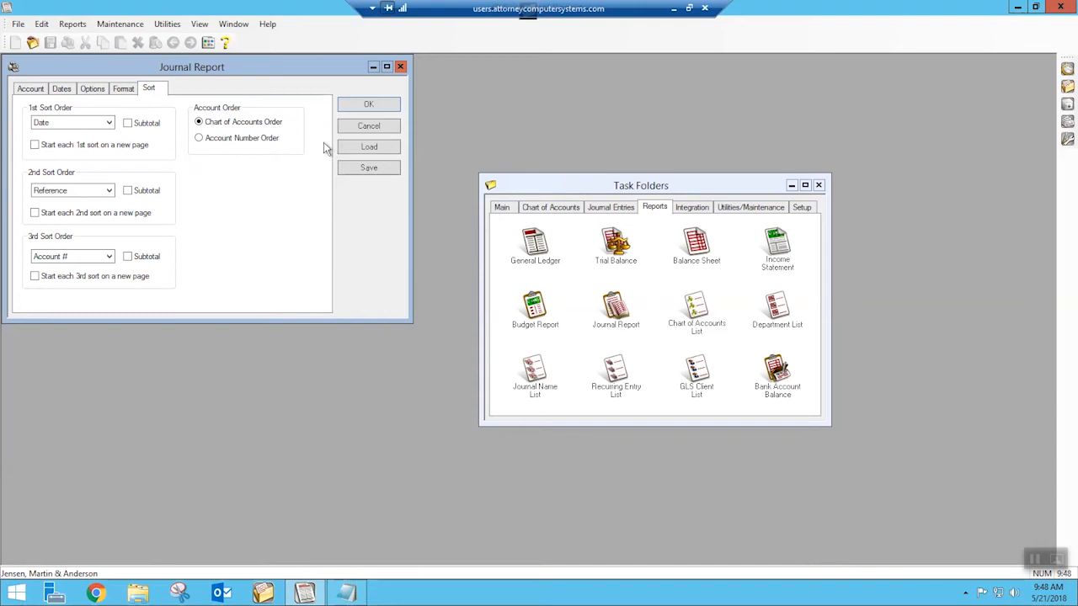
pyautogui.moveTo(320, 145)
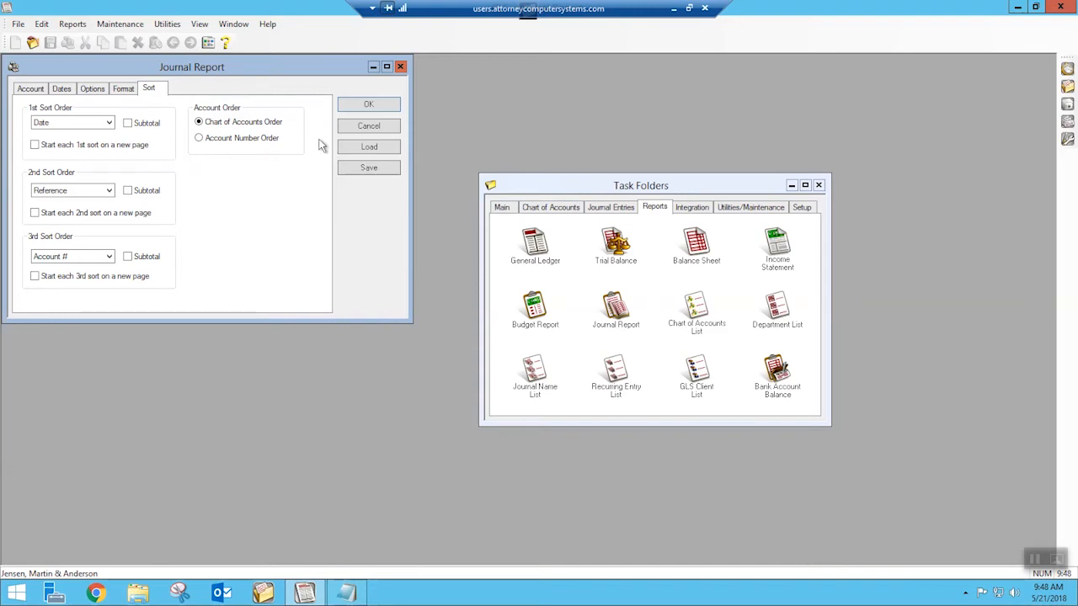
pyautogui.moveTo(133, 101)
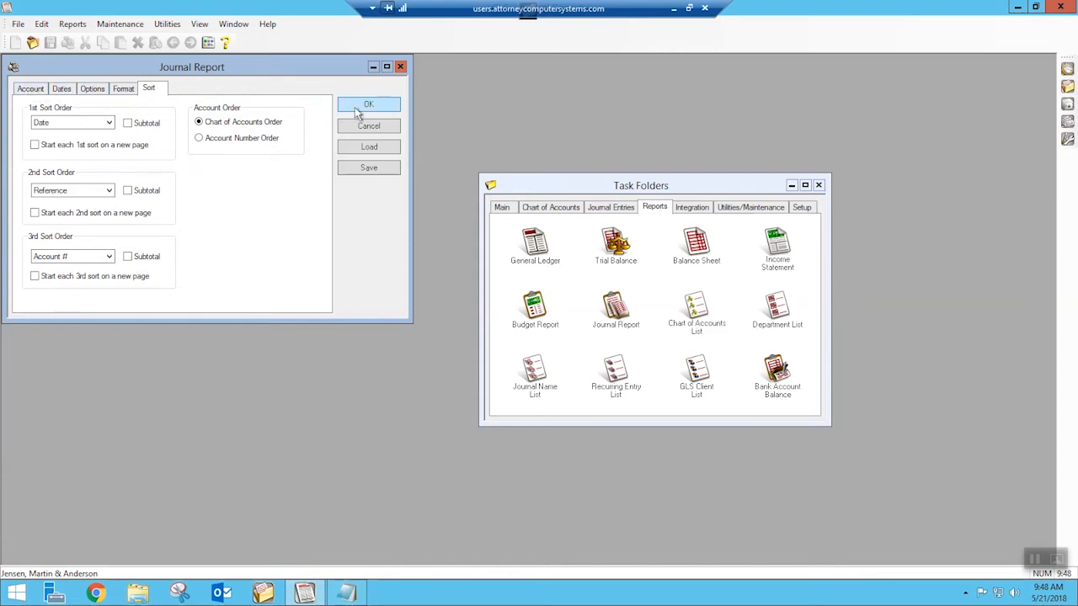
# - Generate the Journal Report preview, review the transactions and grand totals, then close it
pyautogui.click(368, 104)
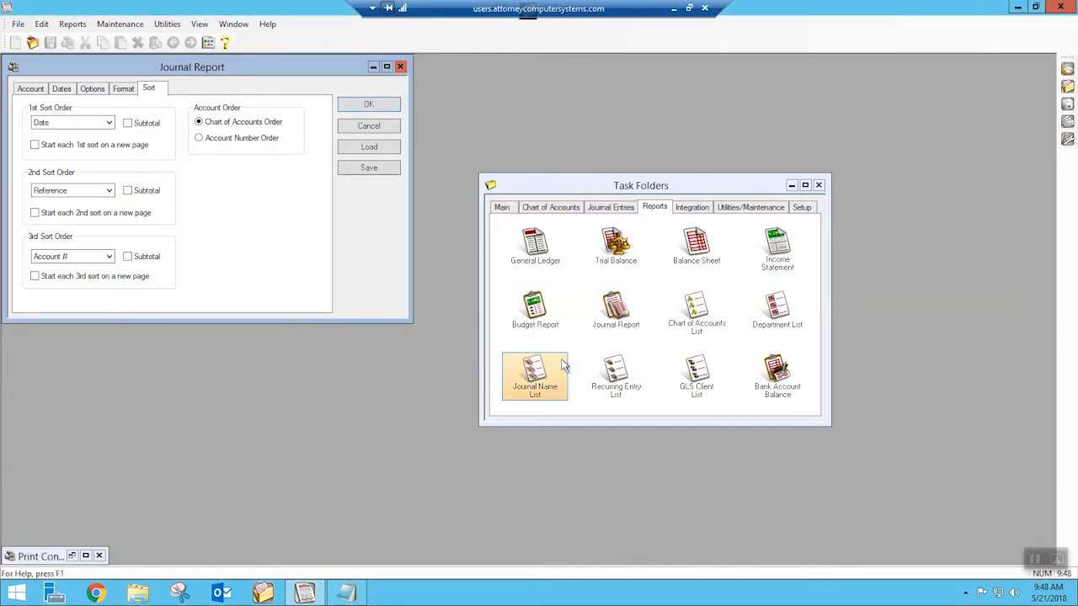
pyautogui.click(368, 103)
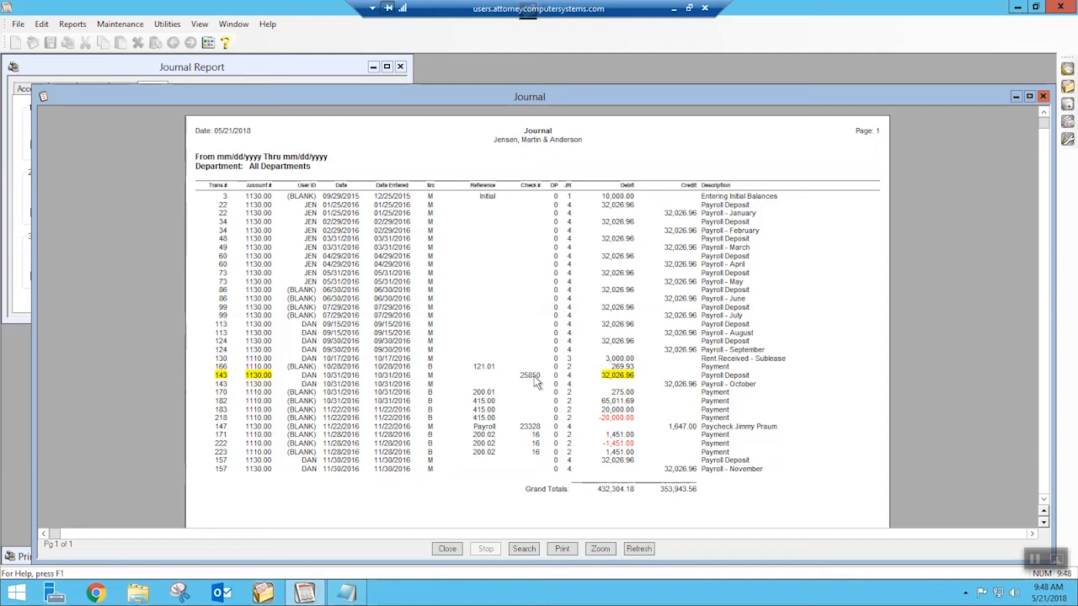
pyautogui.moveTo(312, 379)
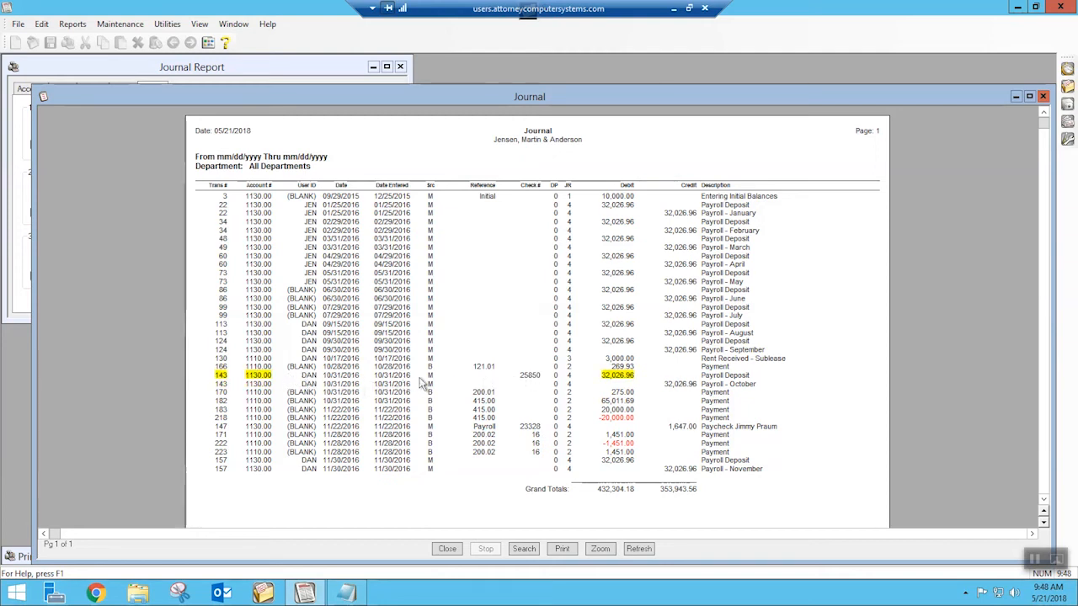
pyautogui.moveTo(592, 378)
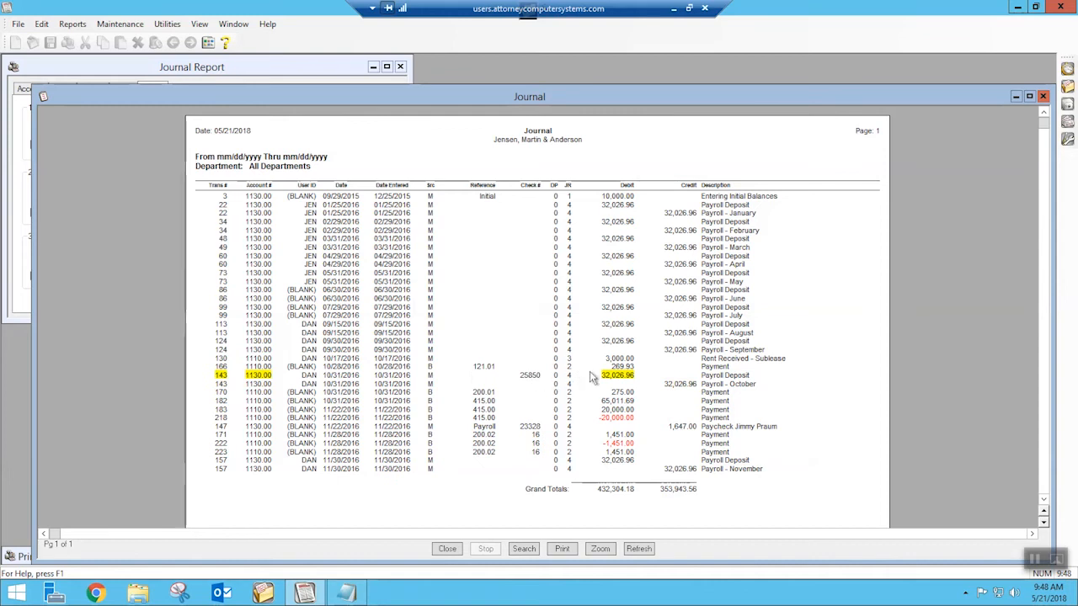
pyautogui.moveTo(629, 379)
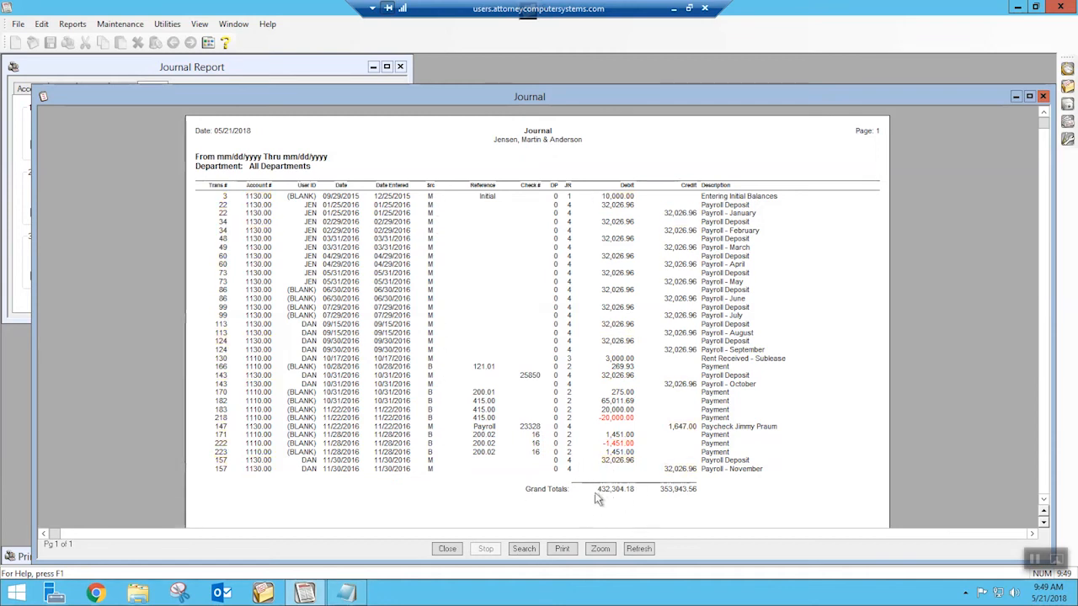
pyautogui.moveTo(478, 497)
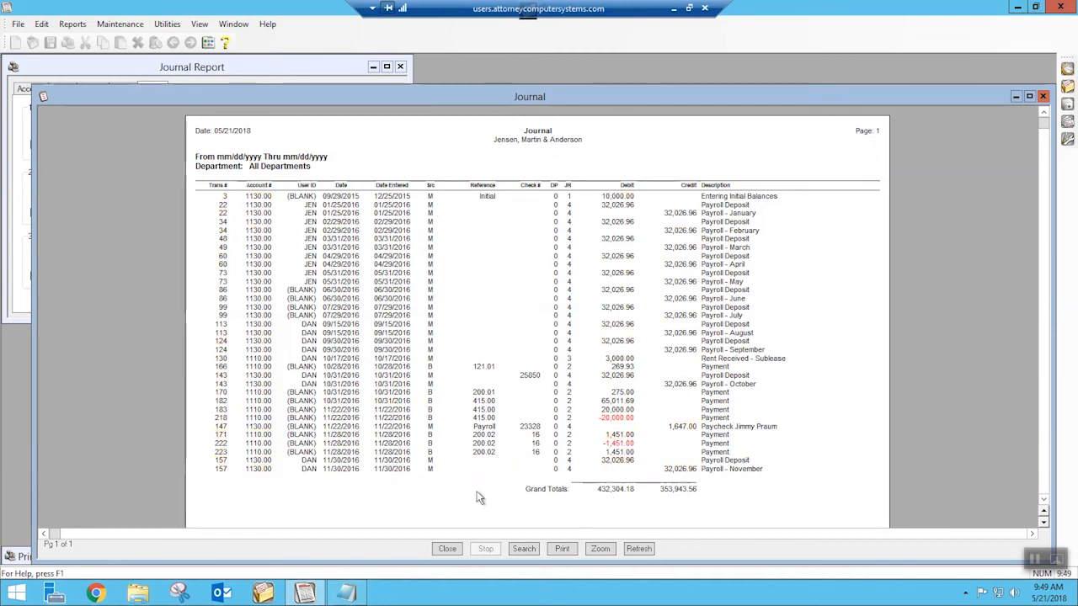
pyautogui.click(258, 273)
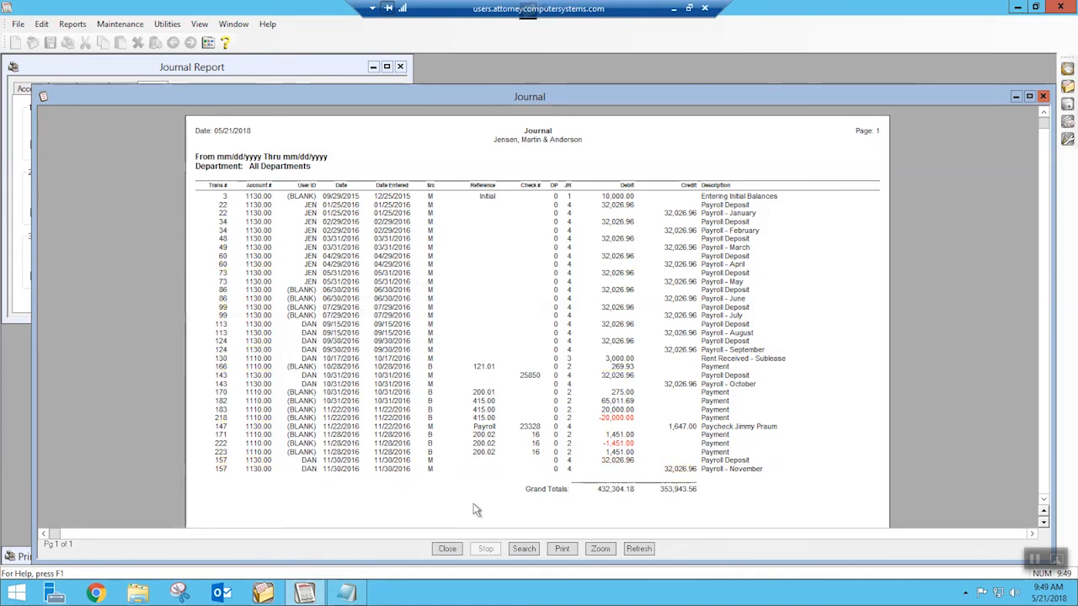
pyautogui.moveTo(821, 509)
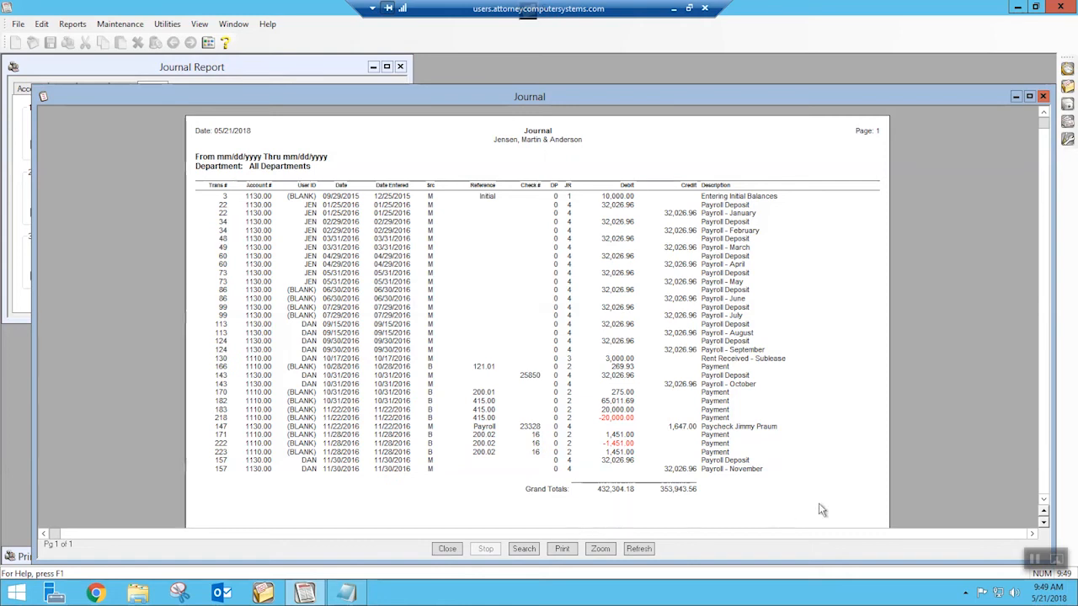
pyautogui.moveTo(791, 496)
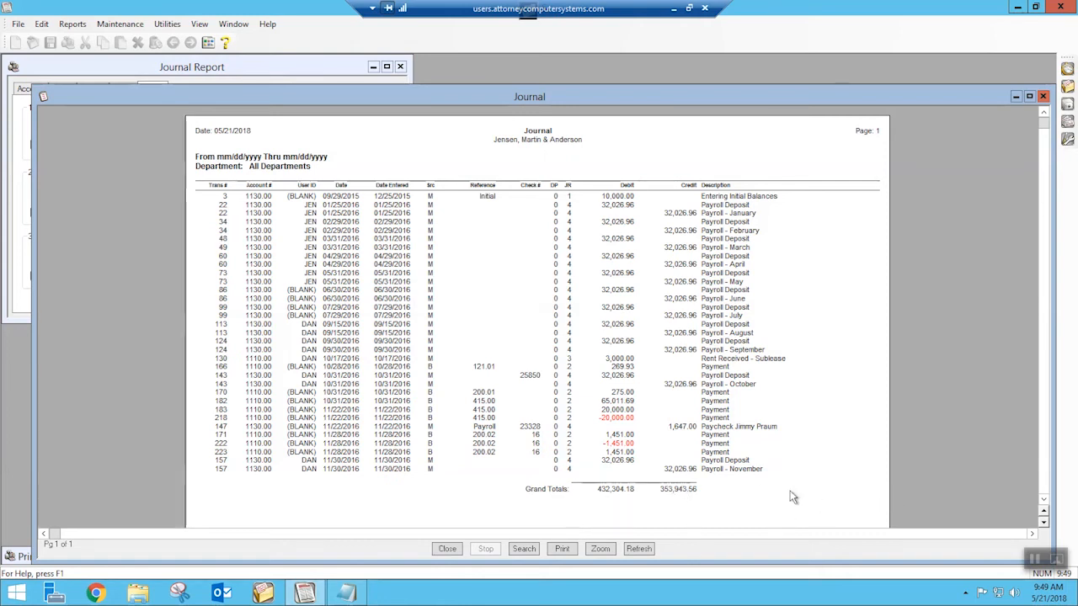
pyautogui.moveTo(795, 499)
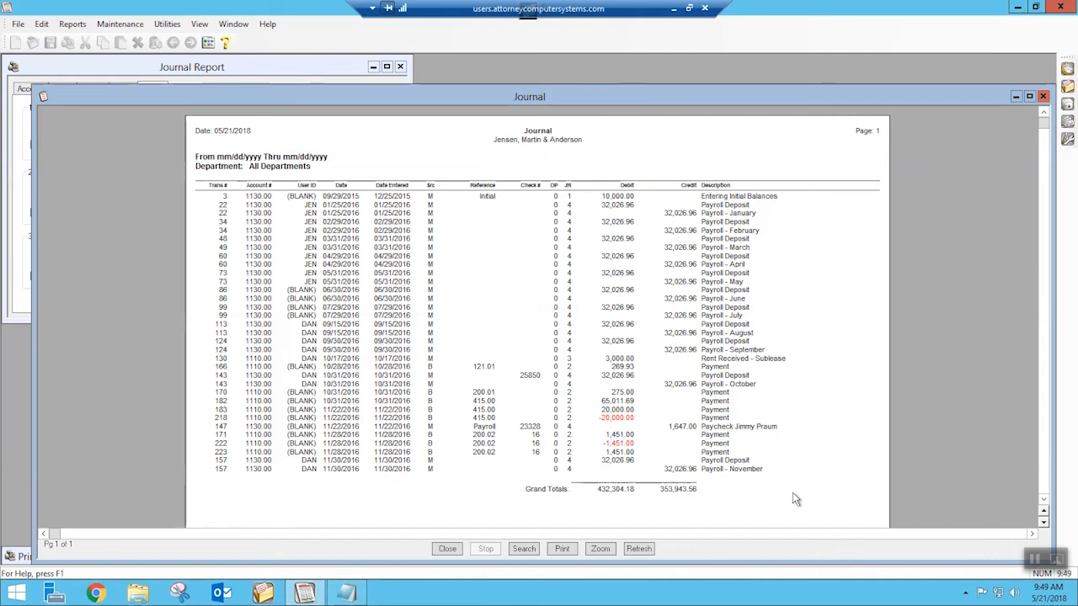
pyautogui.moveTo(791, 501)
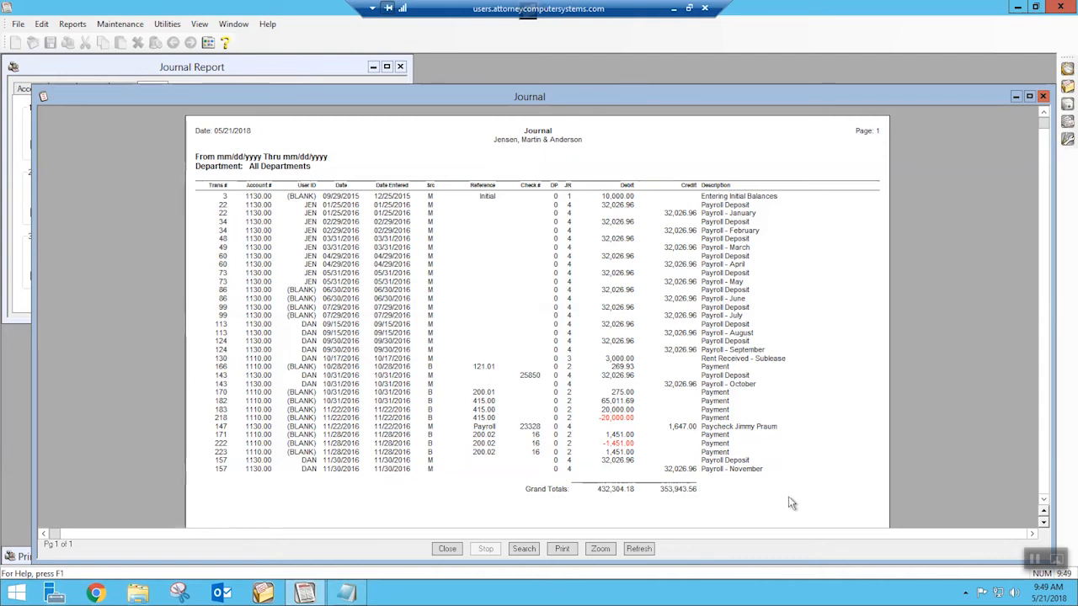
pyautogui.moveTo(445, 491)
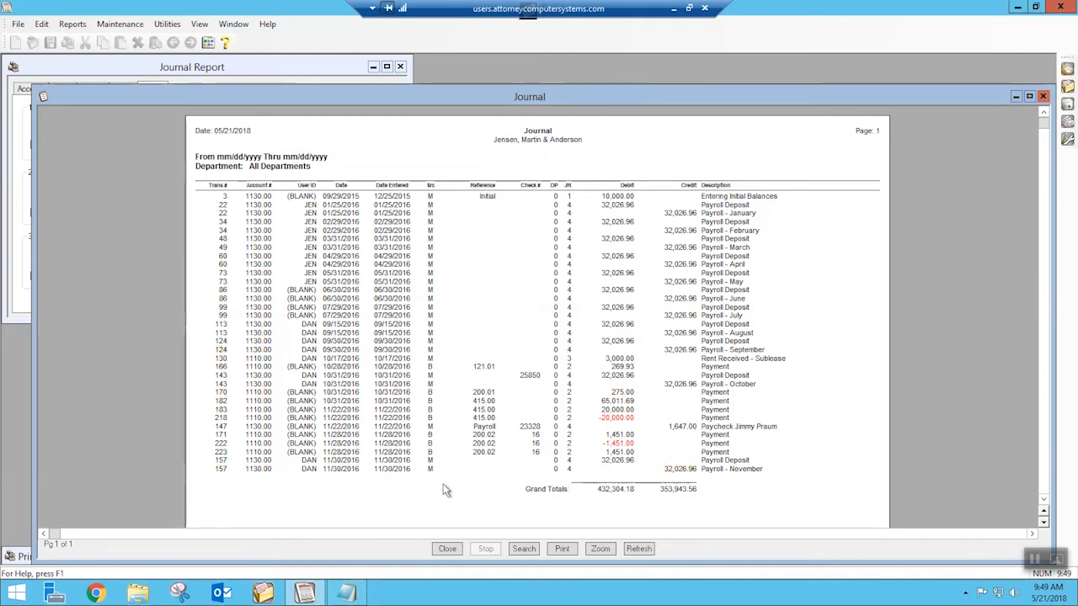
pyautogui.click(257, 280)
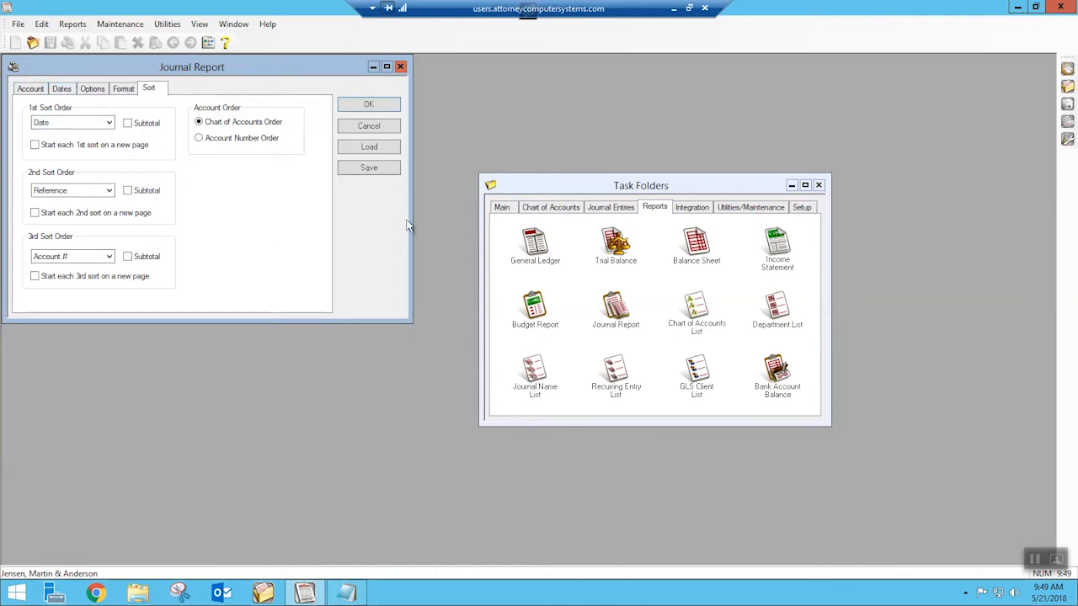
pyautogui.moveTo(368, 206)
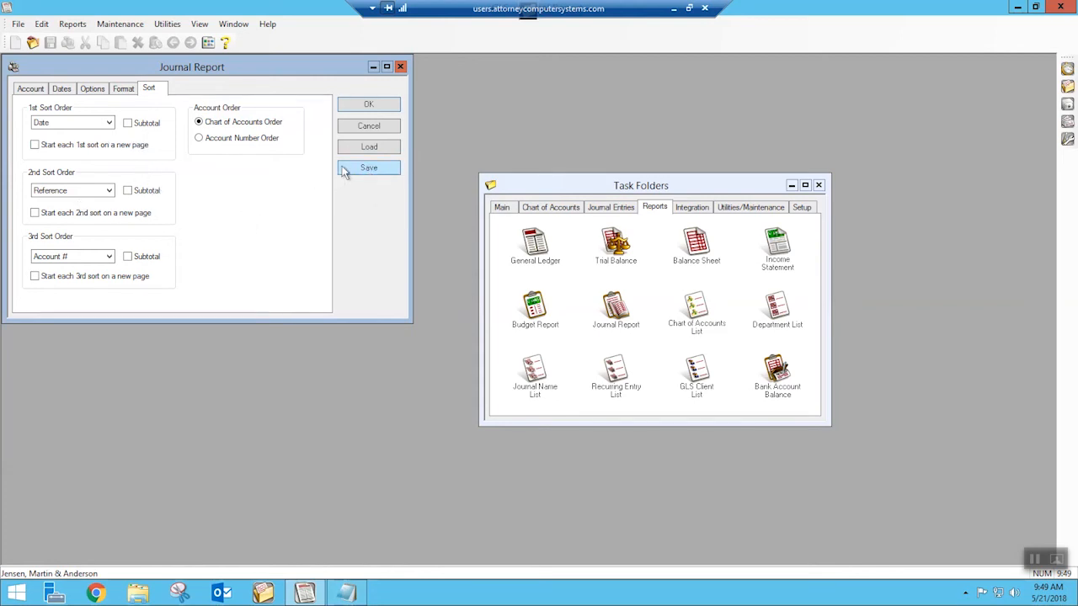
# - Save the settings as definition 'outstand', description 'Outstanding Items Report' shown in header
pyautogui.click(368, 167)
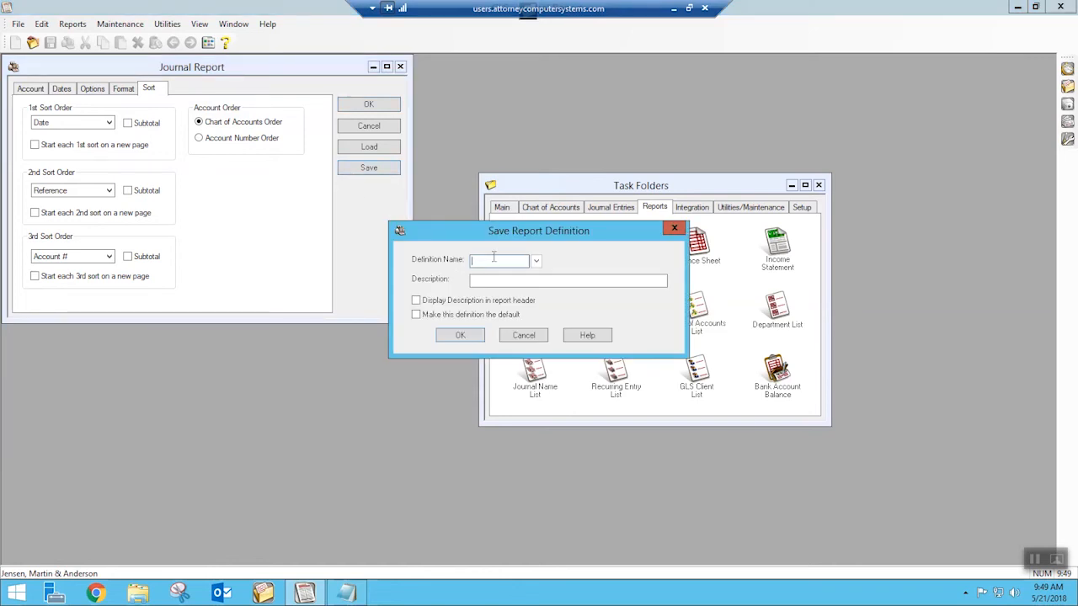
pyautogui.write('outstan')
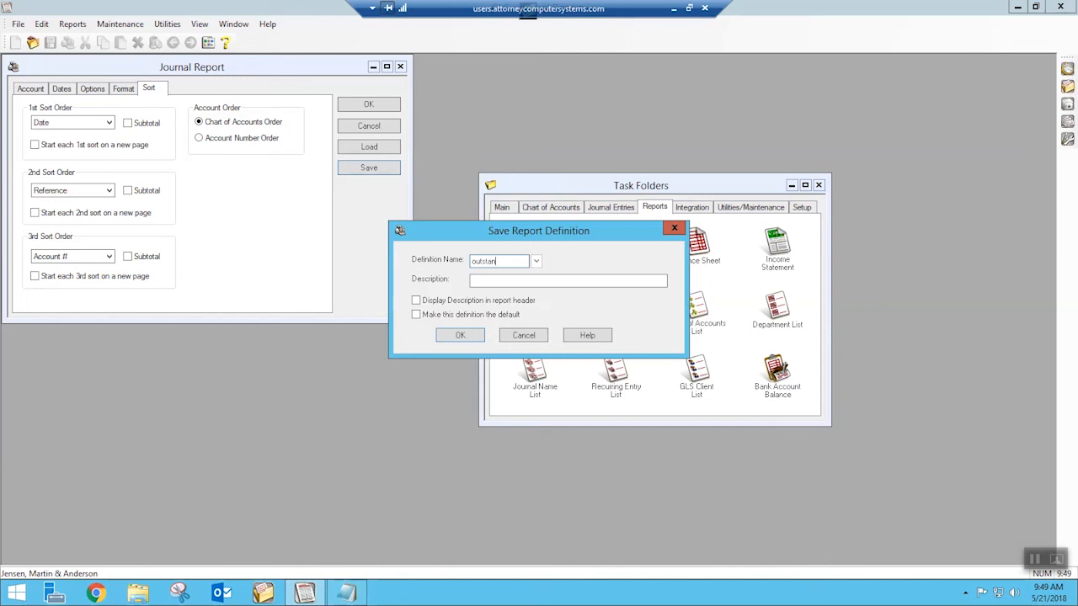
pyautogui.write('d')
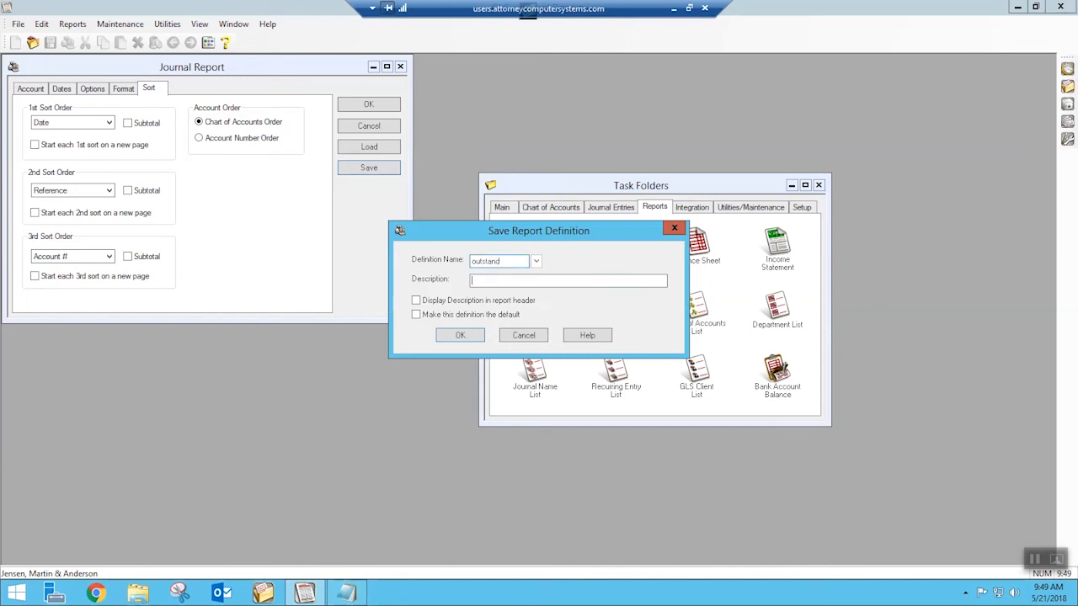
pyautogui.write('Outstanding Items Report')
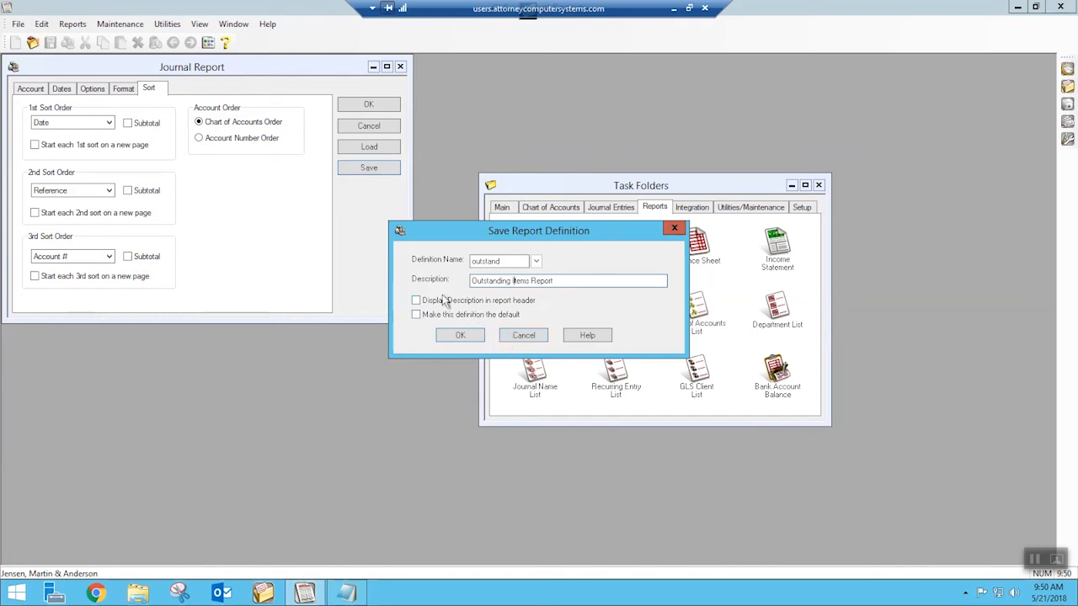
pyautogui.click(416, 299)
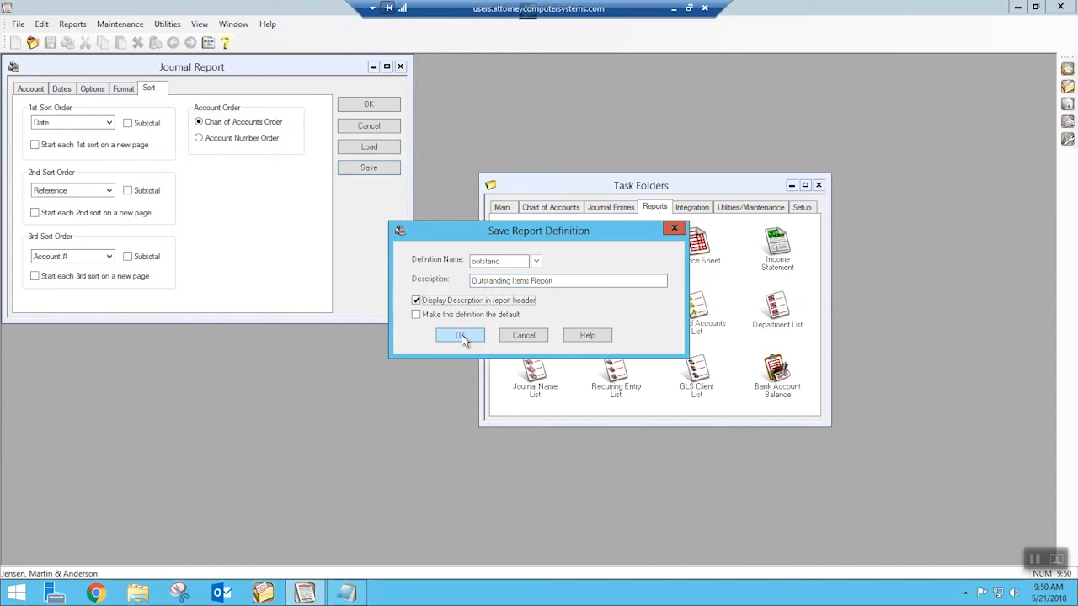
pyautogui.click(458, 335)
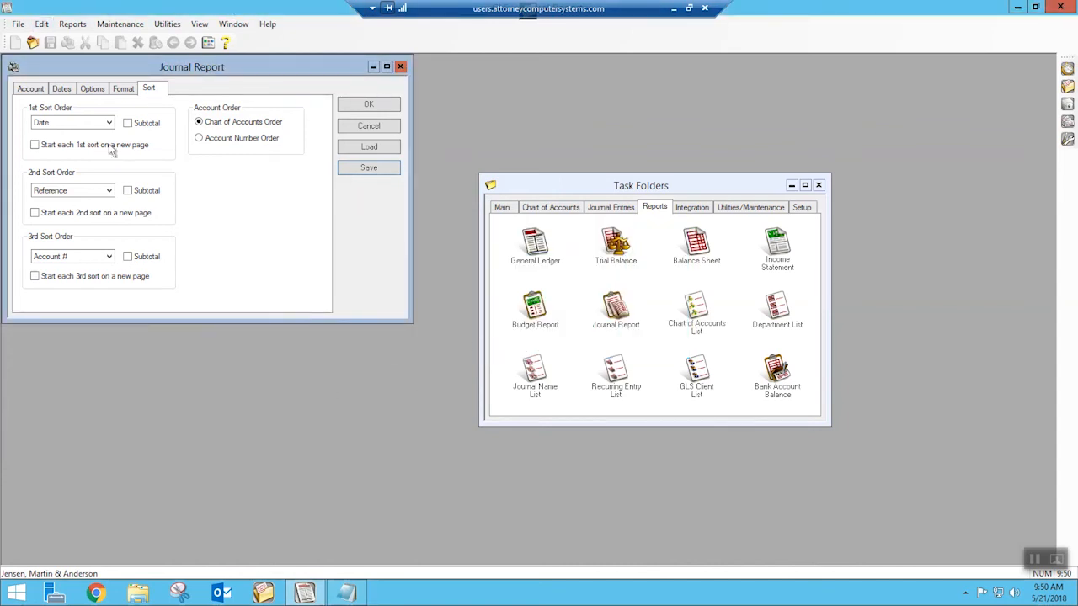
pyautogui.moveTo(401, 66)
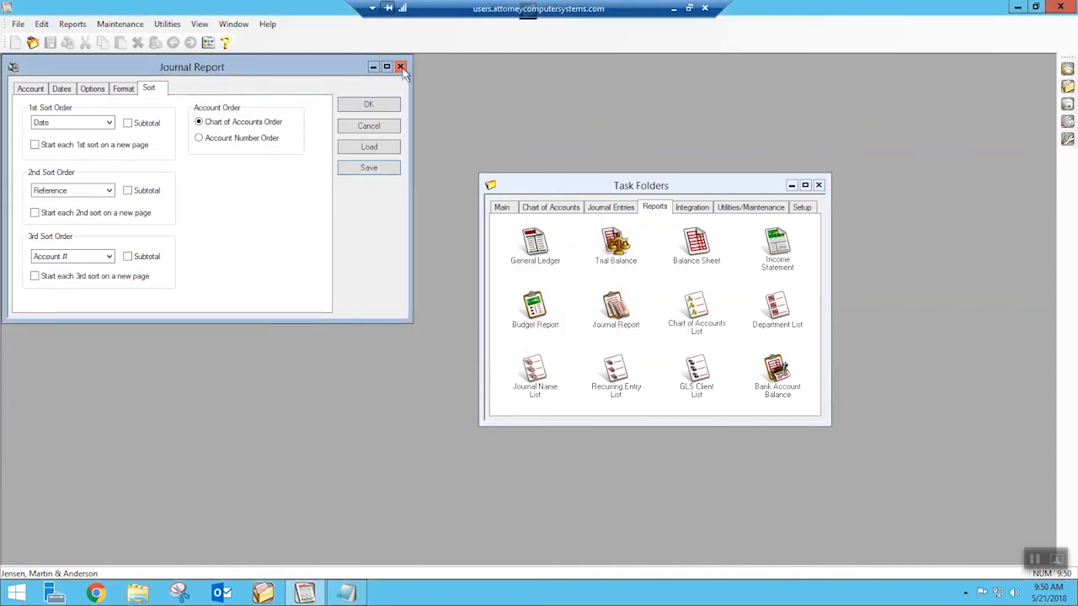
# - Close and reopen Journal Report, then list the saved report definitions
pyautogui.click(402, 67)
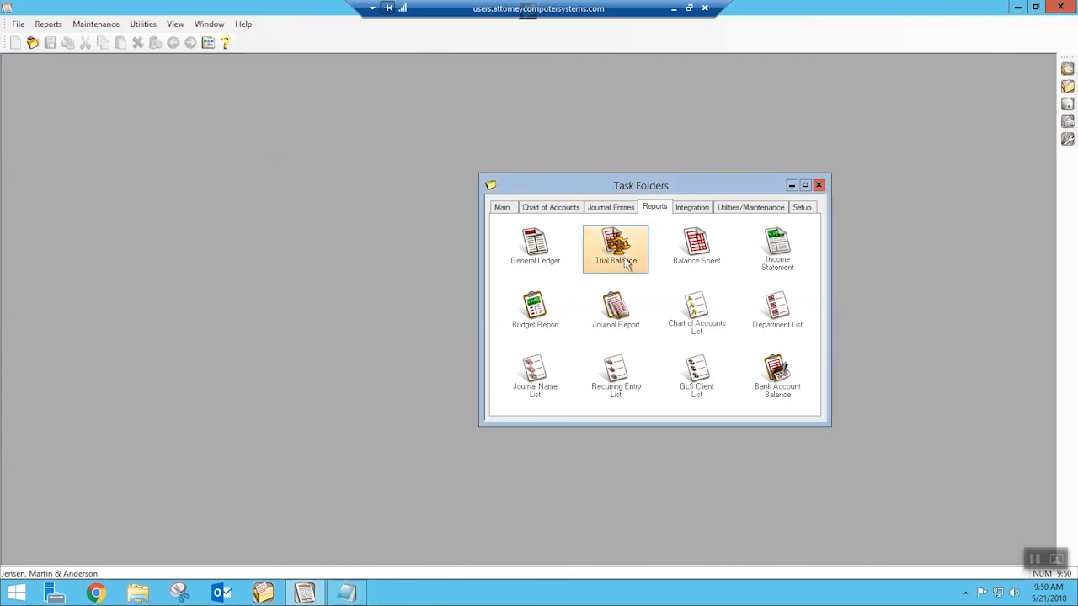
pyautogui.moveTo(615, 311)
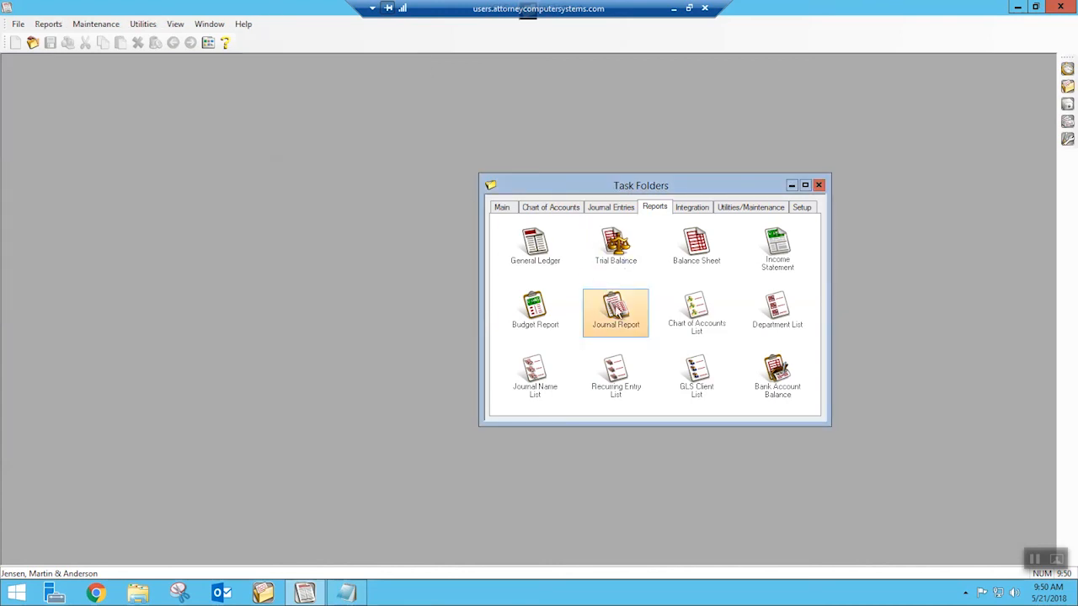
pyautogui.doubleClick(615, 310)
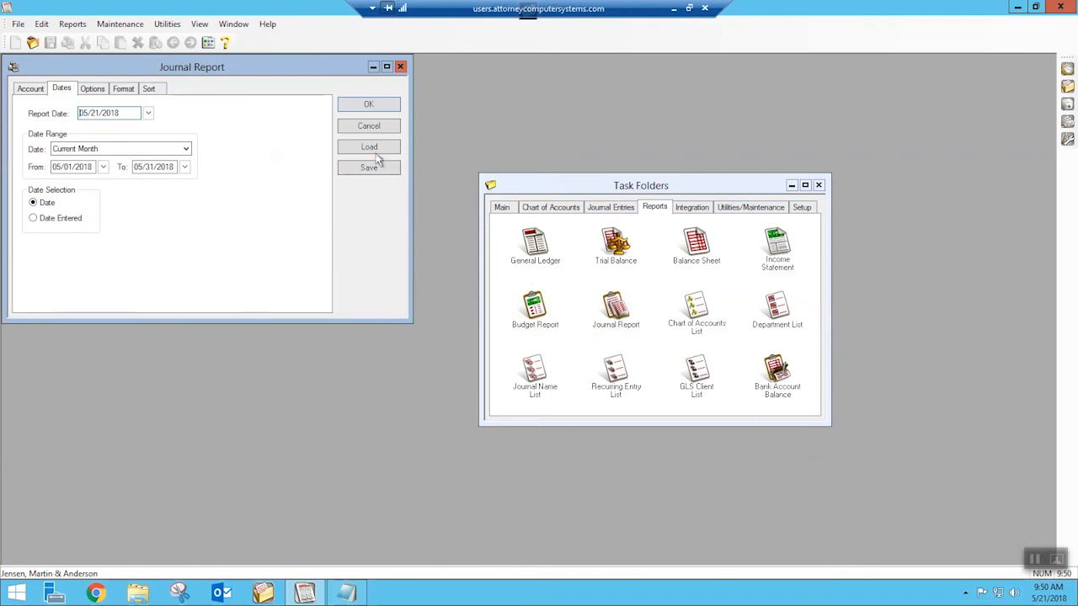
pyautogui.click(368, 146)
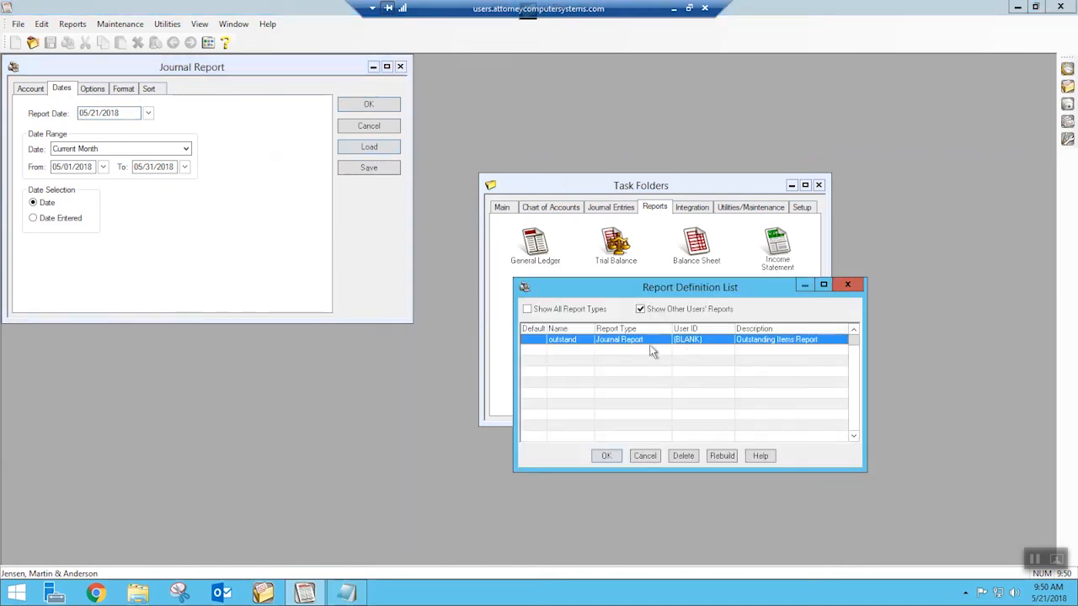
pyautogui.moveTo(573, 347)
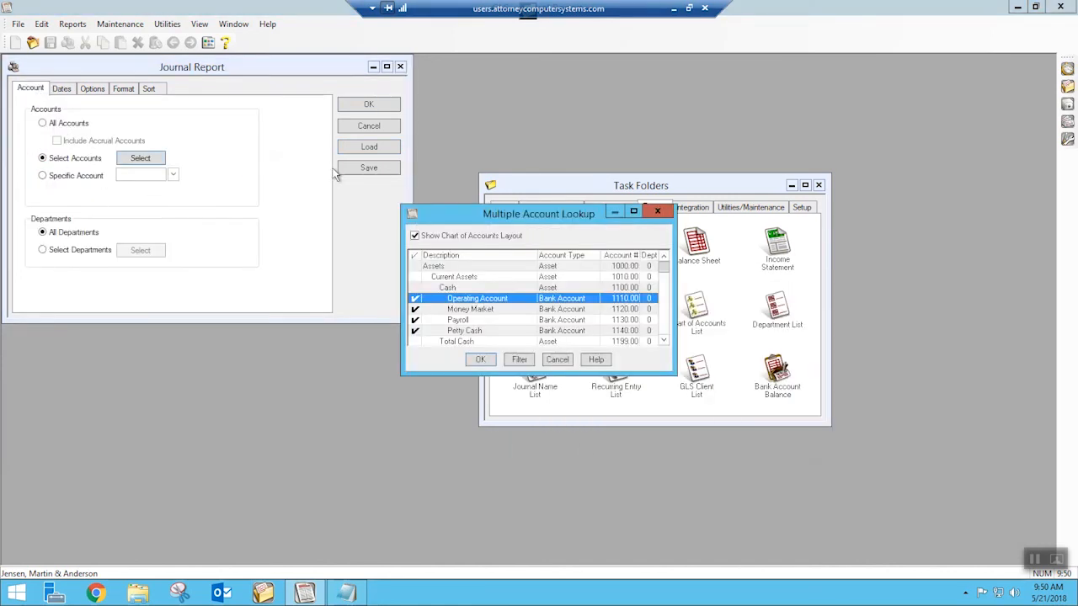
# - Load 'outstand' and confirm its accounts, Options, Format and Sort settings were restored
pyautogui.click(479, 359)
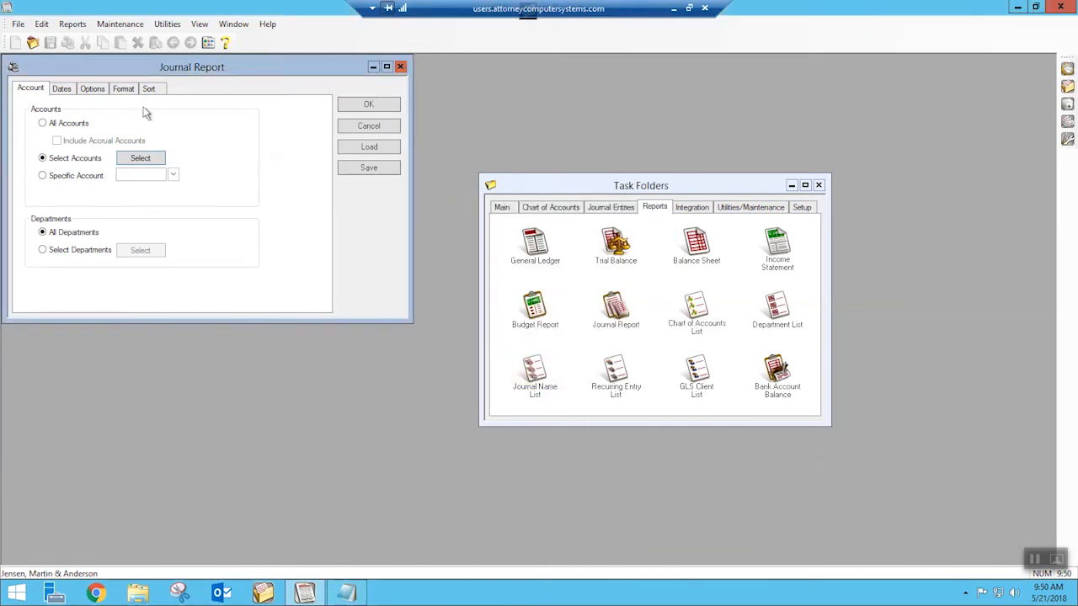
pyautogui.click(93, 88)
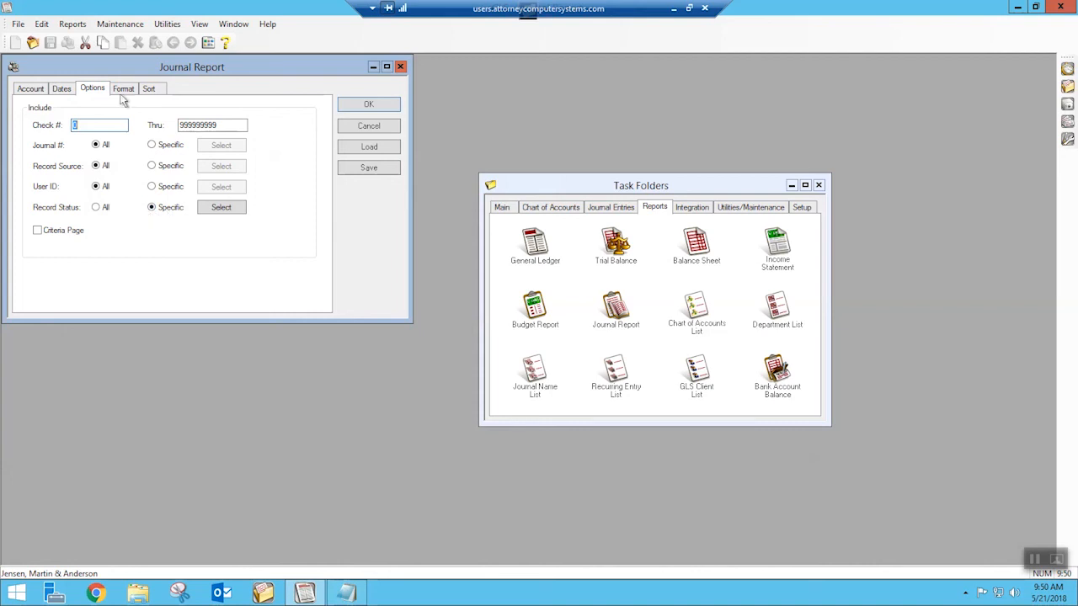
pyautogui.click(123, 87)
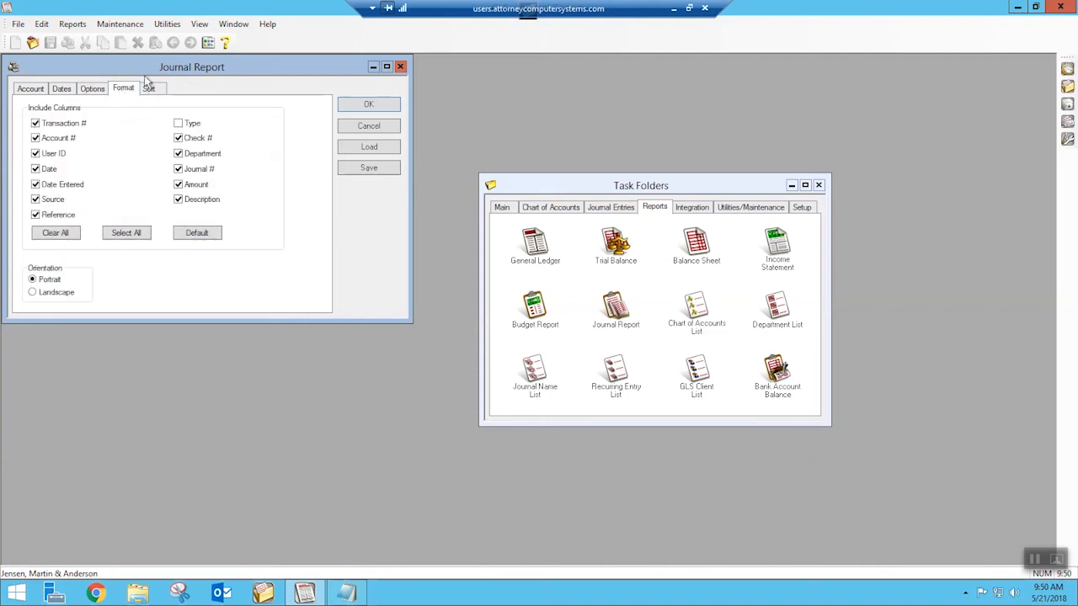
pyautogui.click(149, 87)
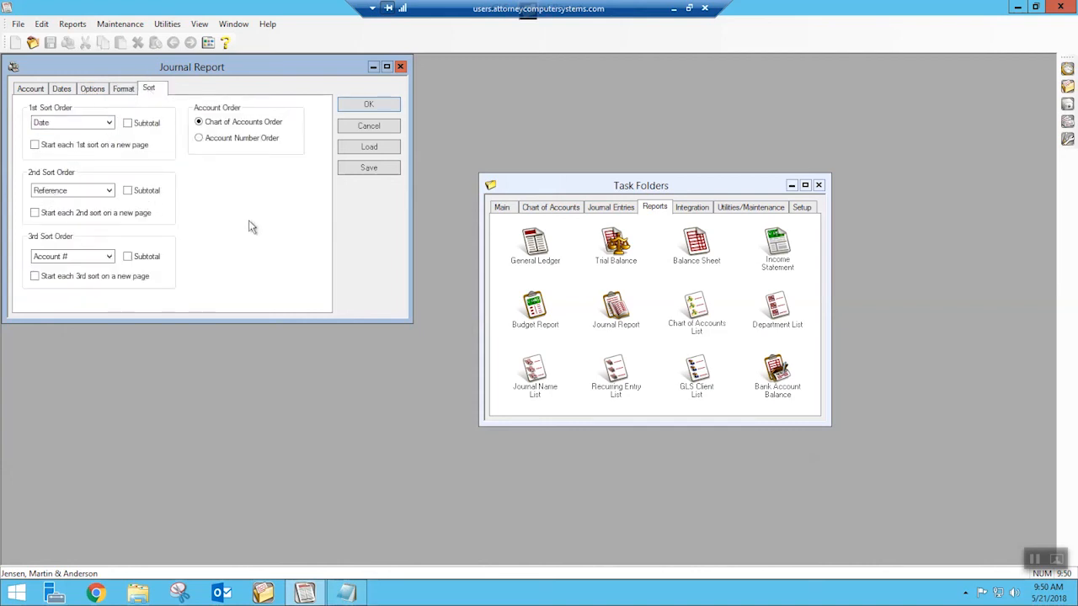